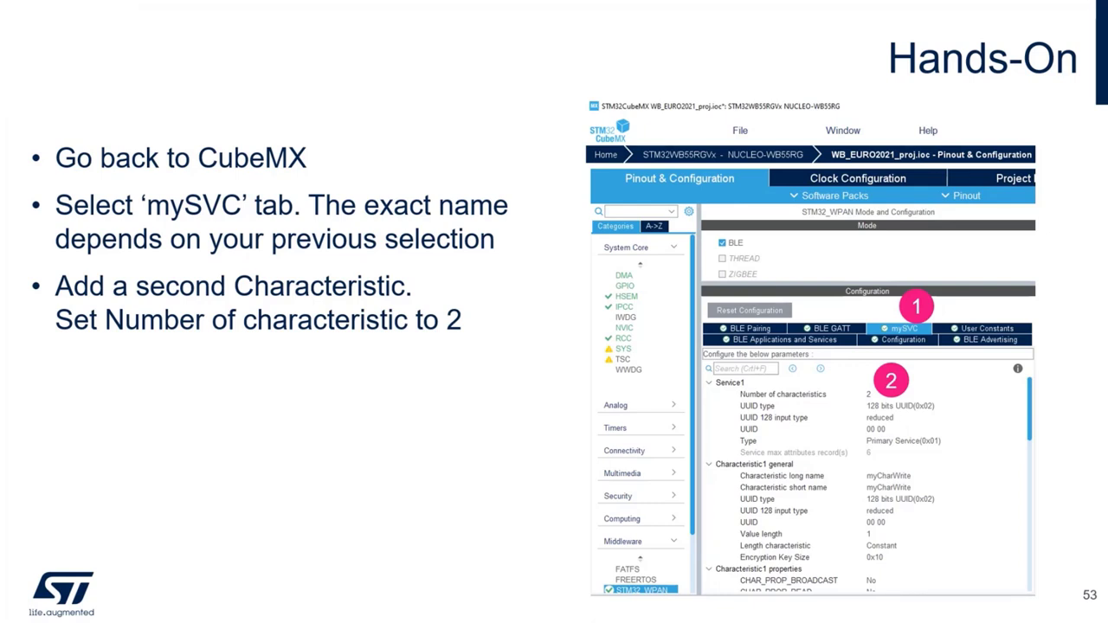
Switch from the hands-on slide back to the STM32CubeMX BLE configuration window
{"action": "left_click", "coordinate": [692, 76]}
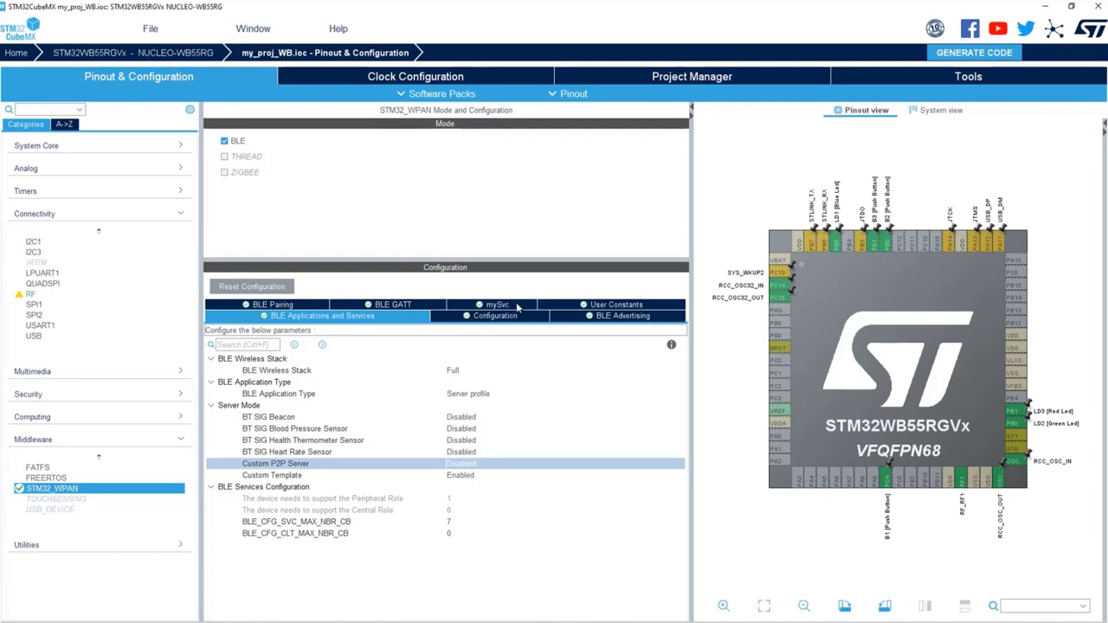
Set the myServ custom service's Number of characteristics to 2 so Characteristic2 appears
{"action": "left_click", "coordinate": [499, 304]}
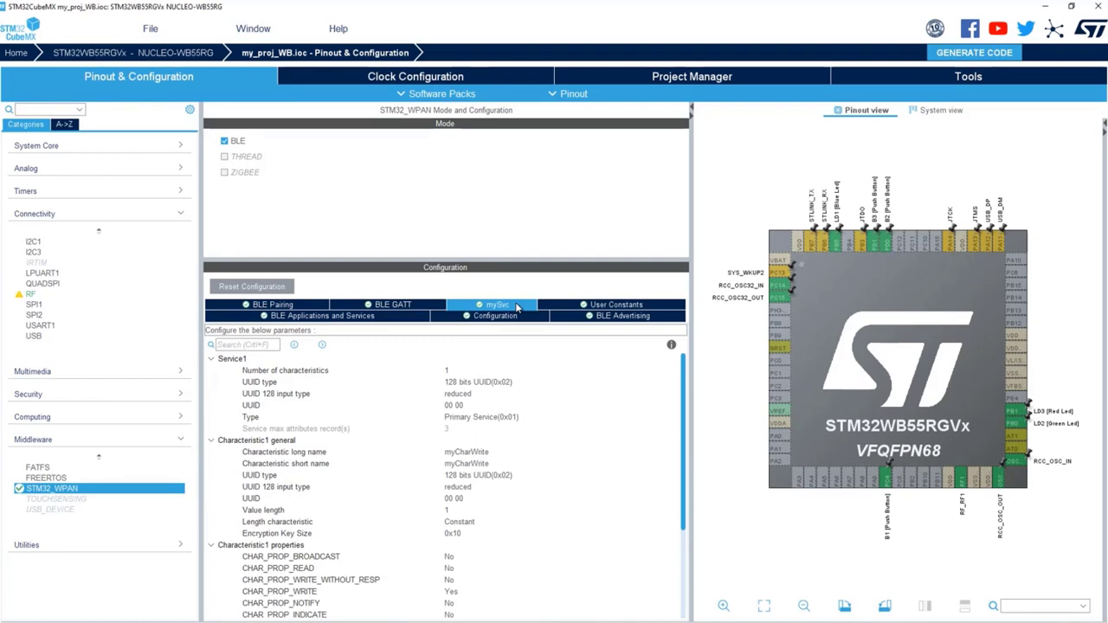
{"action": "mouse_move", "coordinate": [467, 380]}
{"action": "type", "text": "2"}
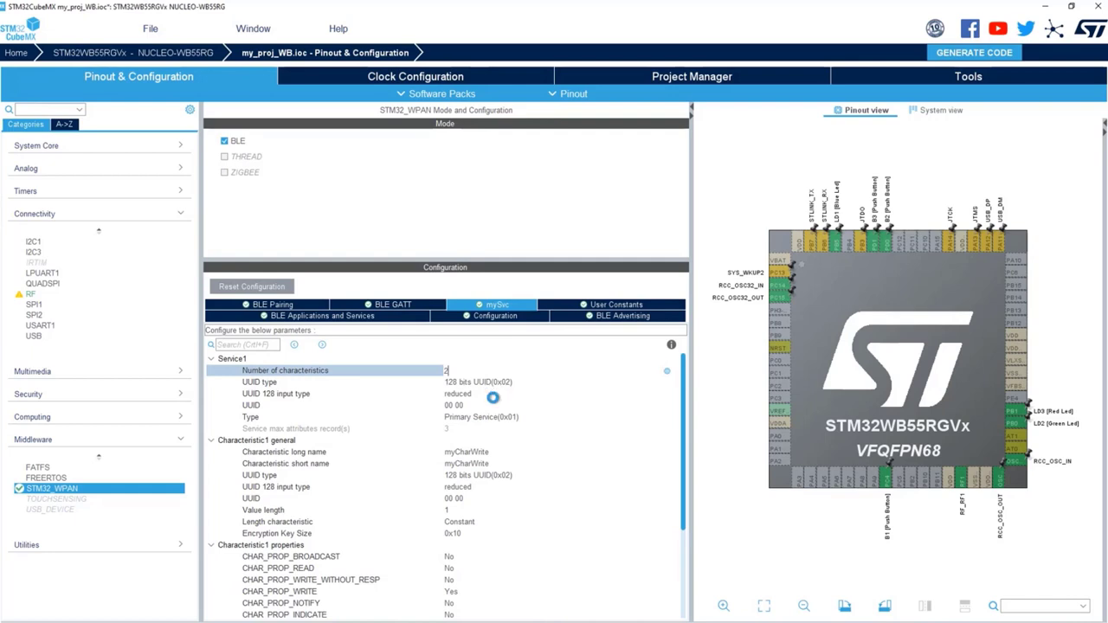
{"action": "left_click", "coordinate": [315, 315]}
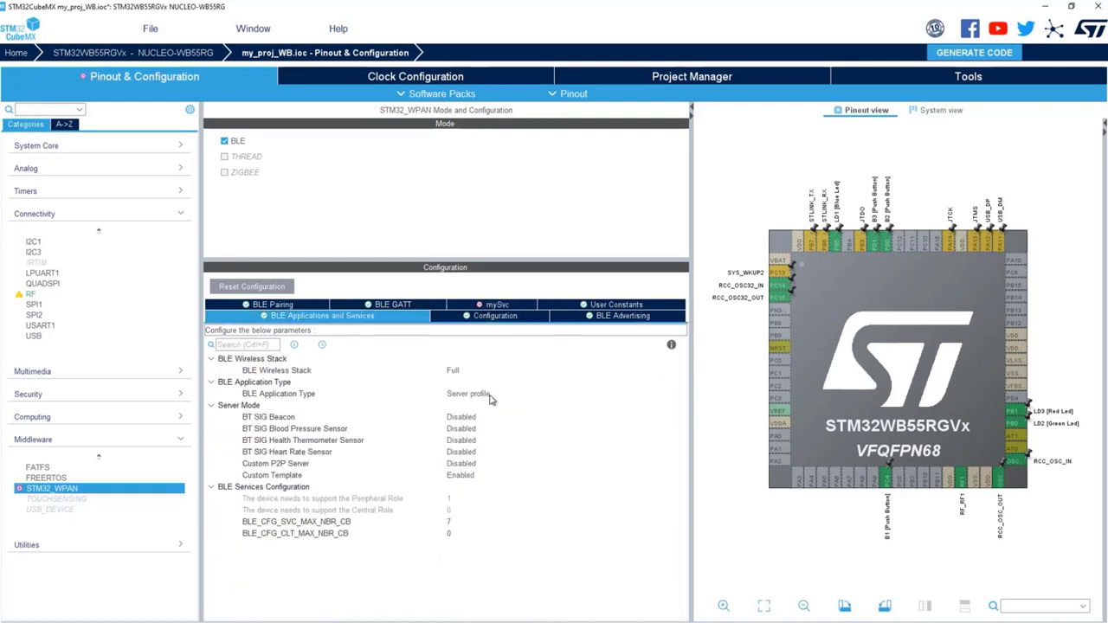
{"action": "left_click", "coordinate": [495, 305]}
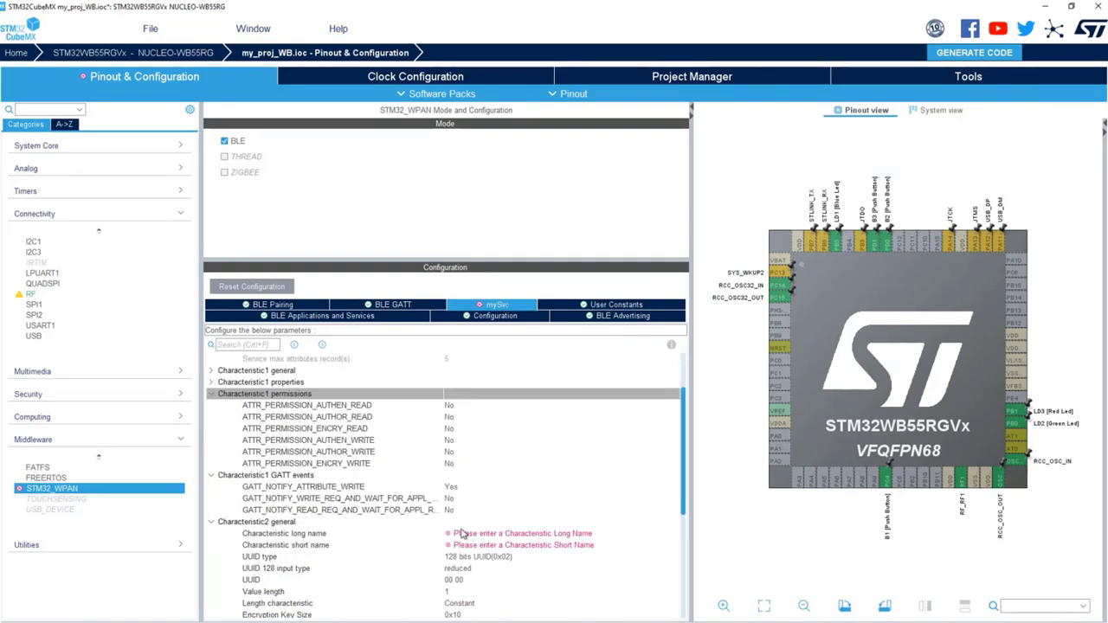
{"action": "mouse_move", "coordinate": [215, 401]}
{"action": "type", "text": "m"}
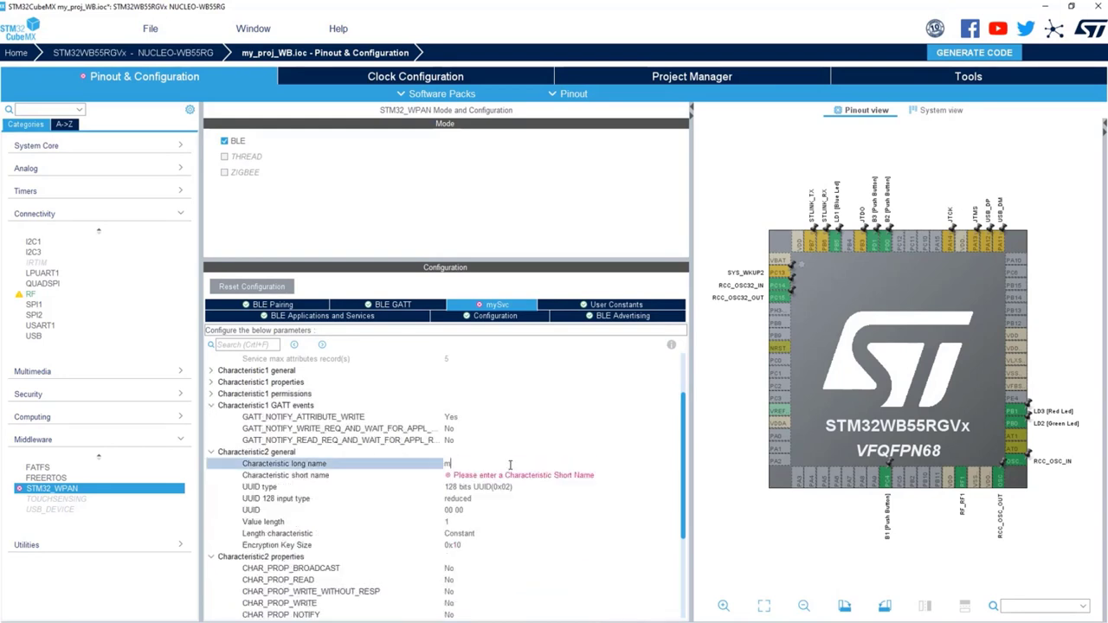
Name Characteristic2 myCharNotify (long and short) and set its UUID to 00:01
{"action": "type", "text": "yChar"}
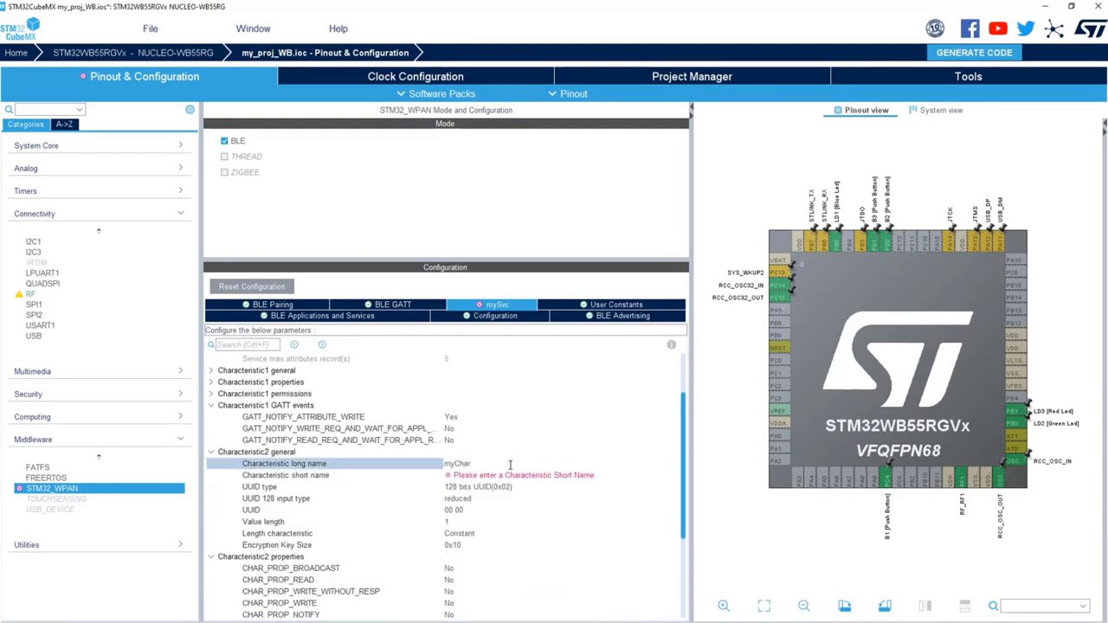
{"action": "type", "text": "Notify"}
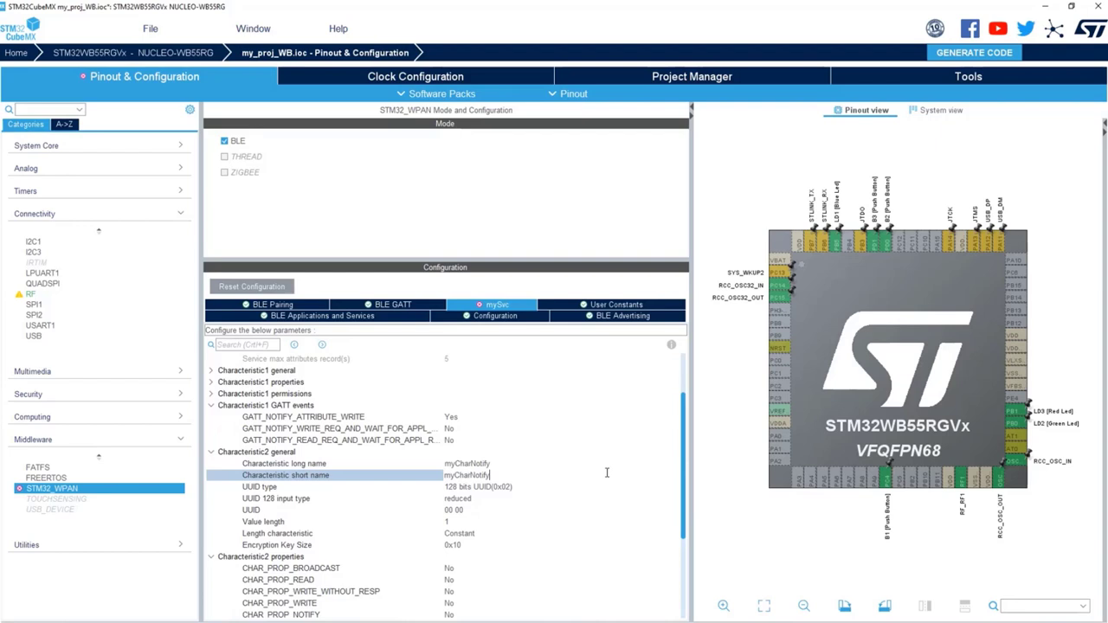
{"action": "left_click", "coordinate": [346, 487]}
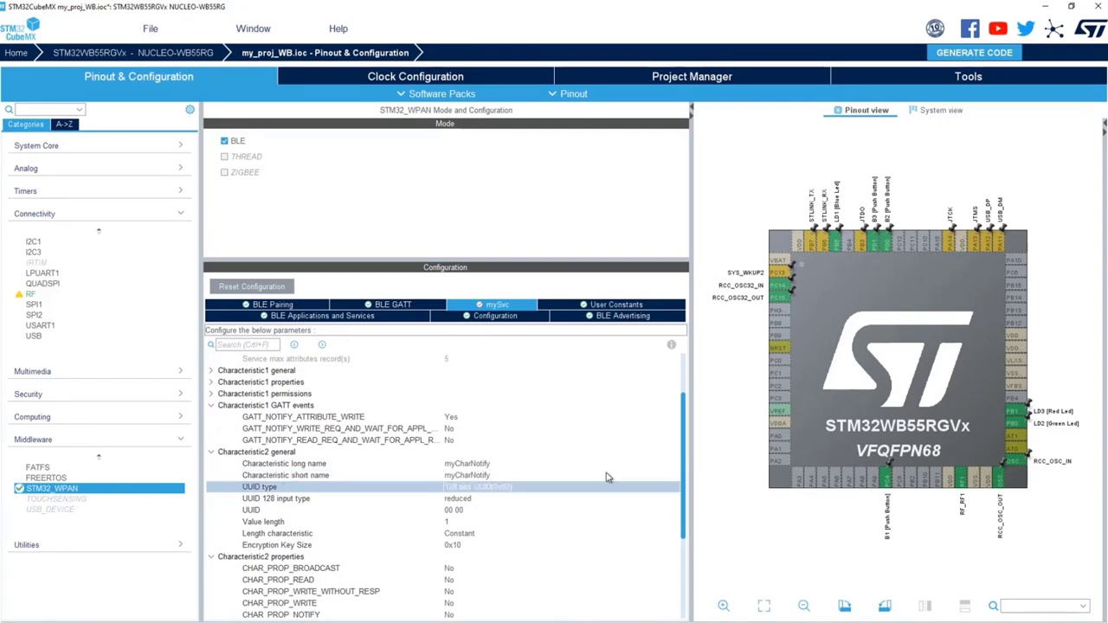
{"action": "mouse_move", "coordinate": [336, 528]}
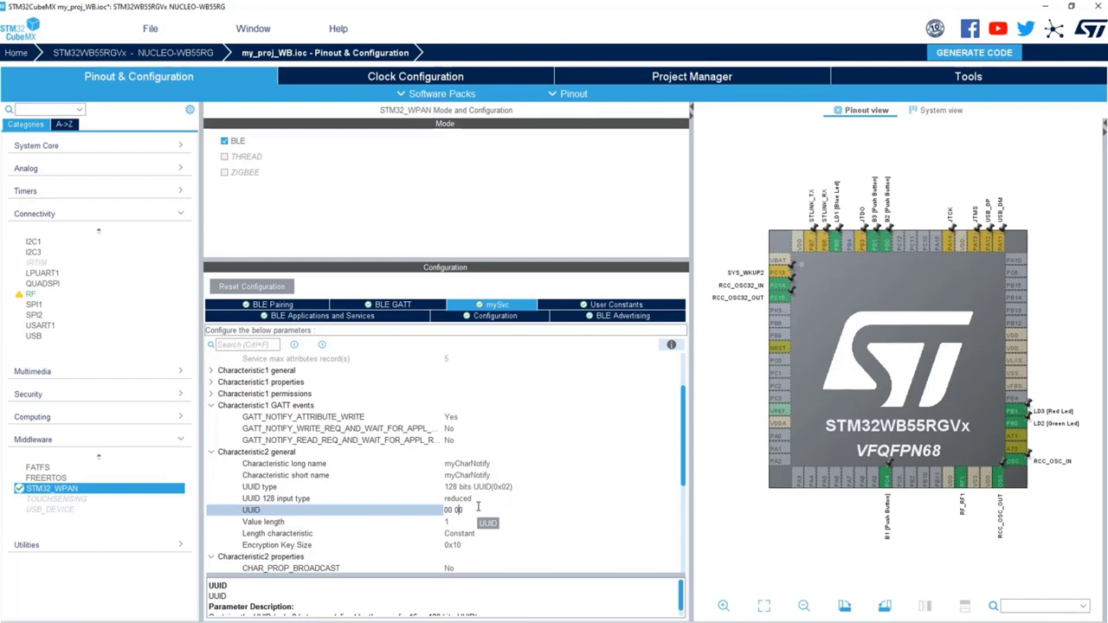
{"action": "type", "text": "01"}
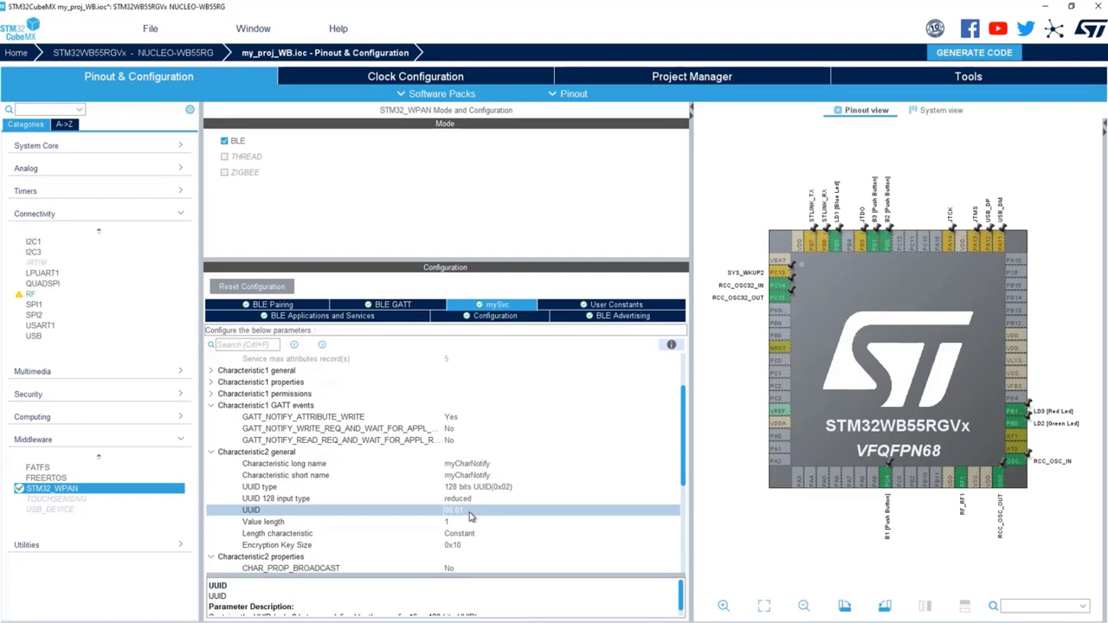
{"action": "scroll", "scroll_direction": "down", "scroll_amount": 3}
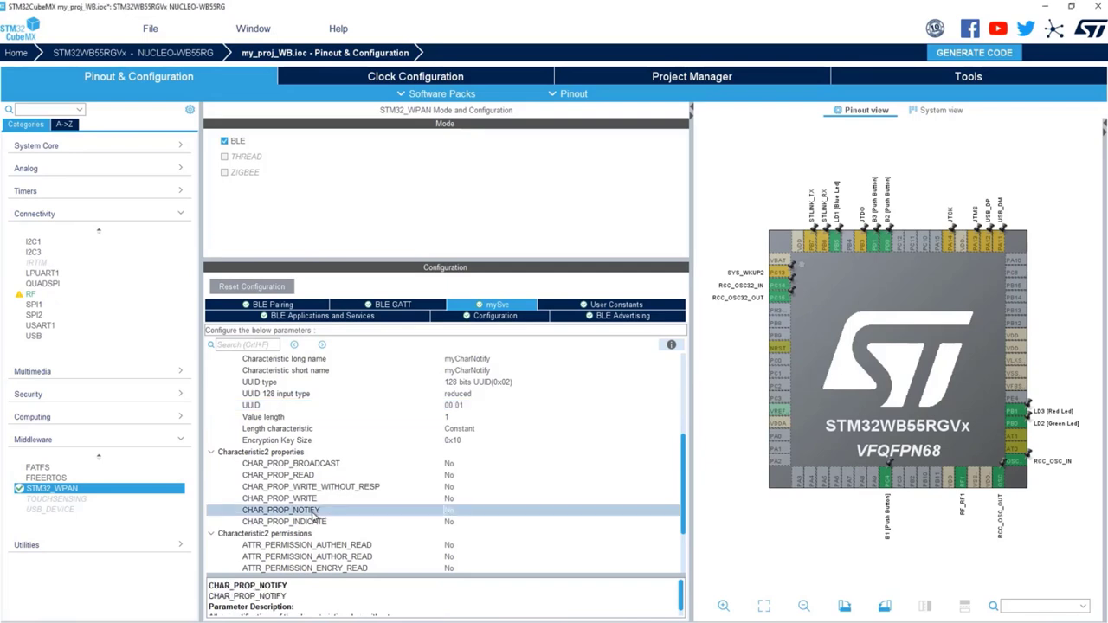
Set CHAR_PROP_NOTIFY to Yes for Characteristic2
{"action": "left_click", "coordinate": [561, 509]}
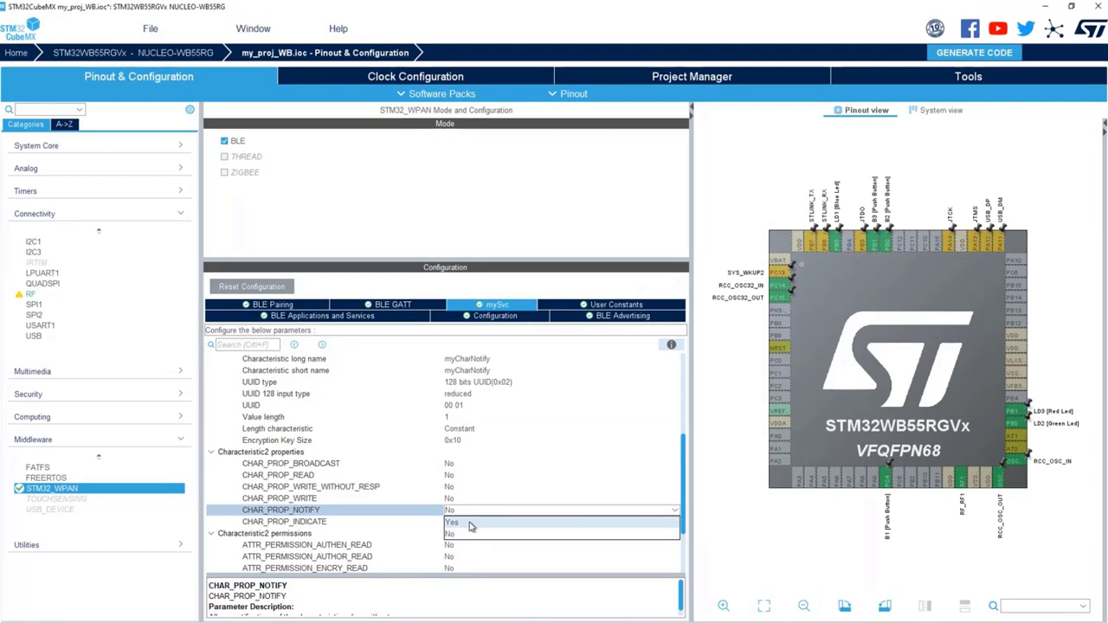
{"action": "mouse_move", "coordinate": [471, 526]}
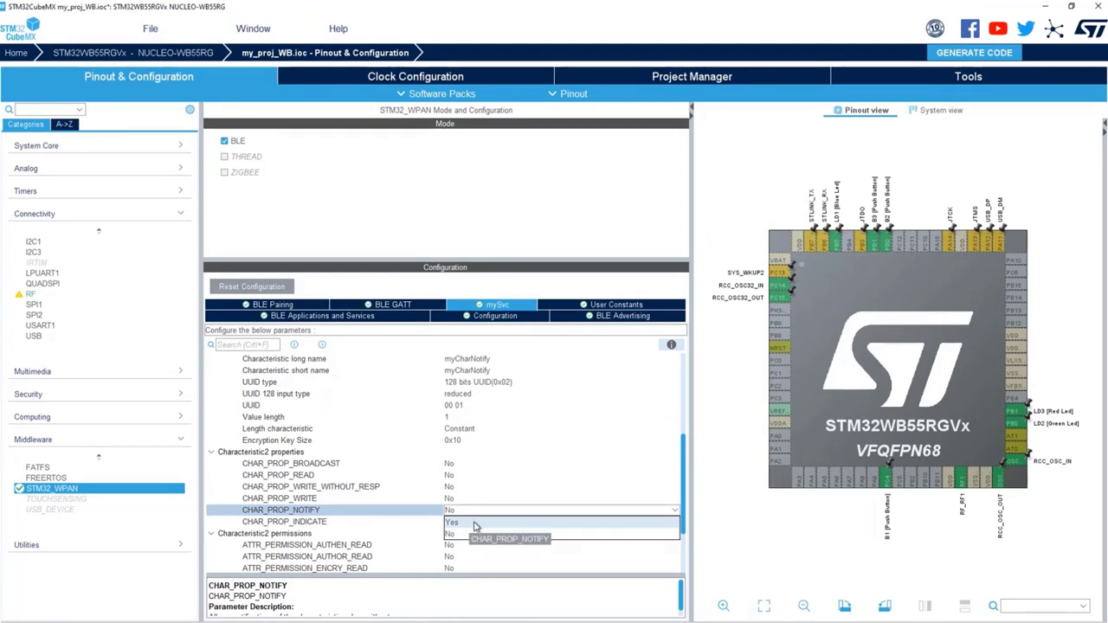
{"action": "left_click", "coordinate": [450, 523]}
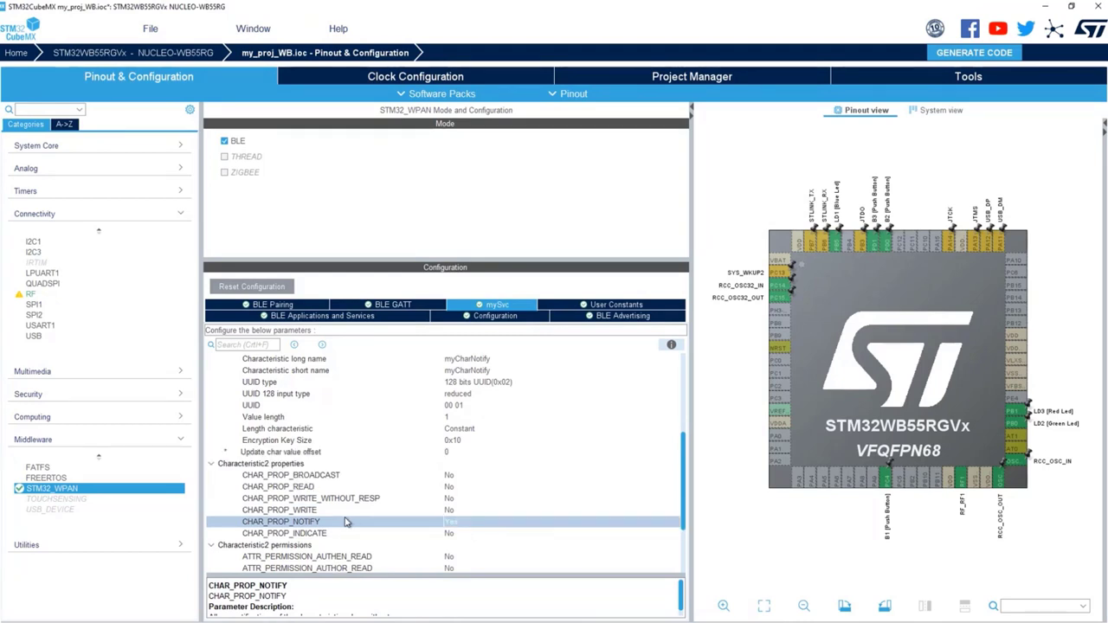
{"action": "mouse_move", "coordinate": [339, 527]}
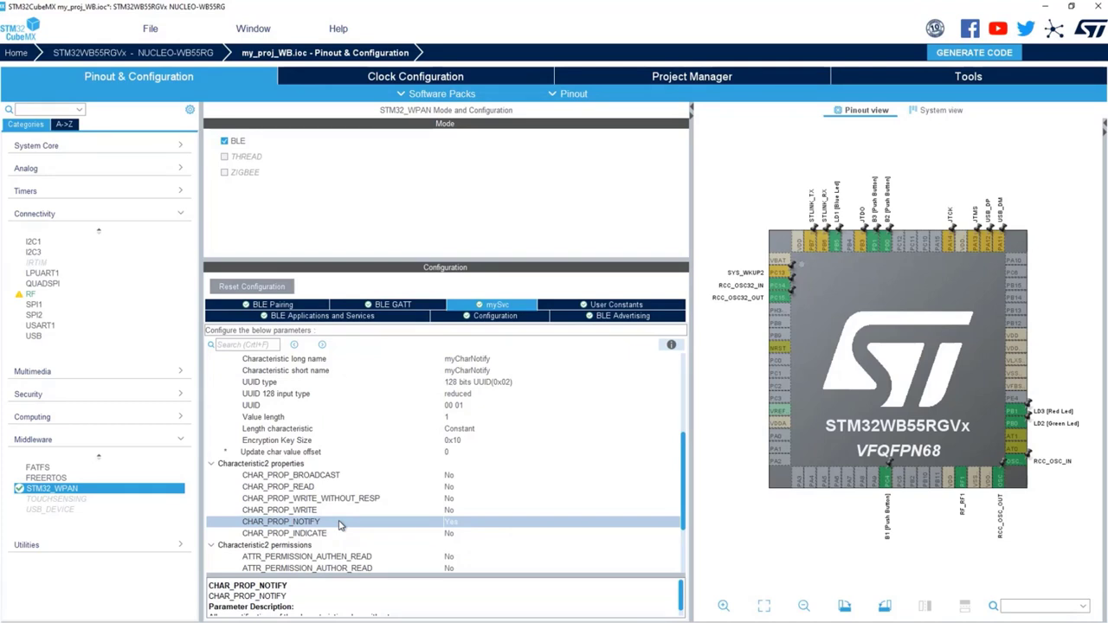
{"action": "mouse_move", "coordinate": [79, 351]}
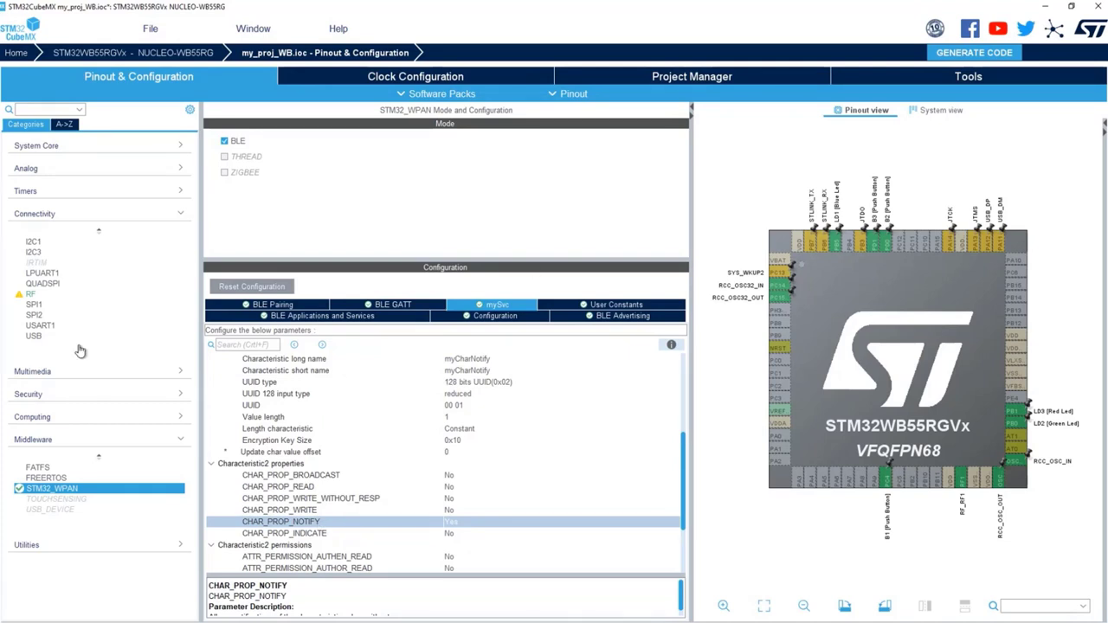
{"action": "mouse_move", "coordinate": [911, 89]}
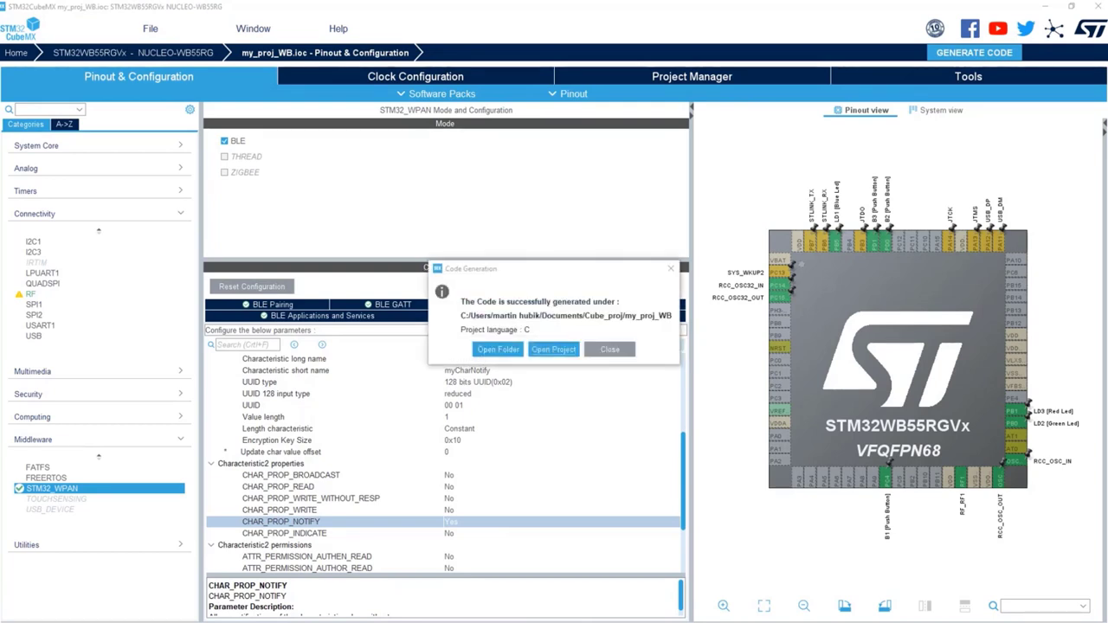
Open the generated project in STM32CubeIDE from the Code Generation dialog
{"action": "left_click", "coordinate": [609, 350]}
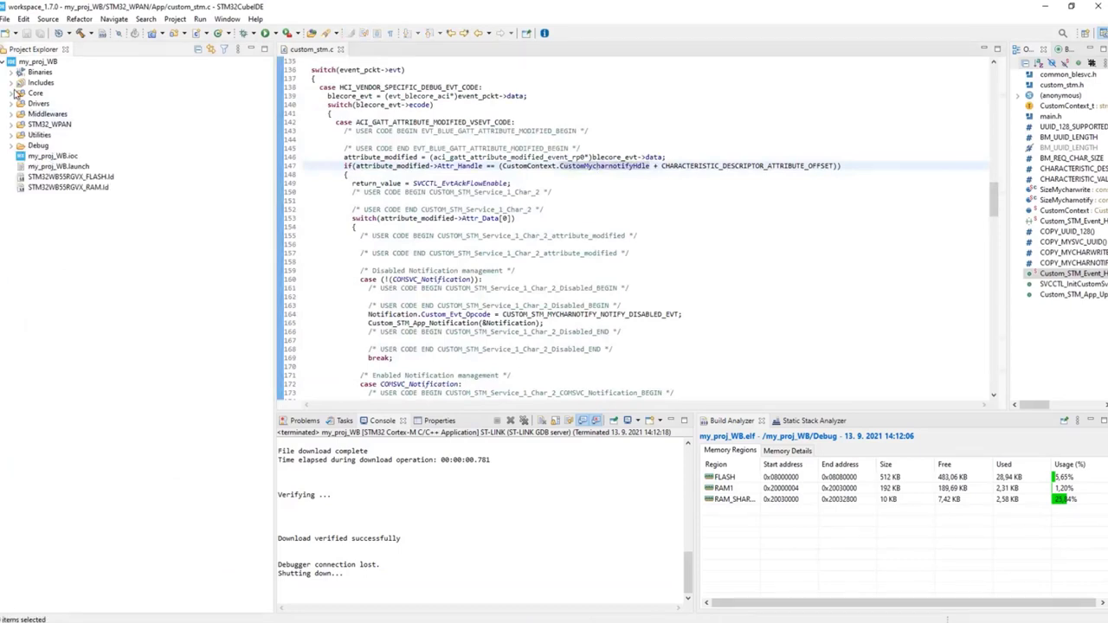
Declare void myTask(void); in the USER CODE Defines section of Core/Inc/app_conf.h
{"action": "left_click", "coordinate": [20, 93]}
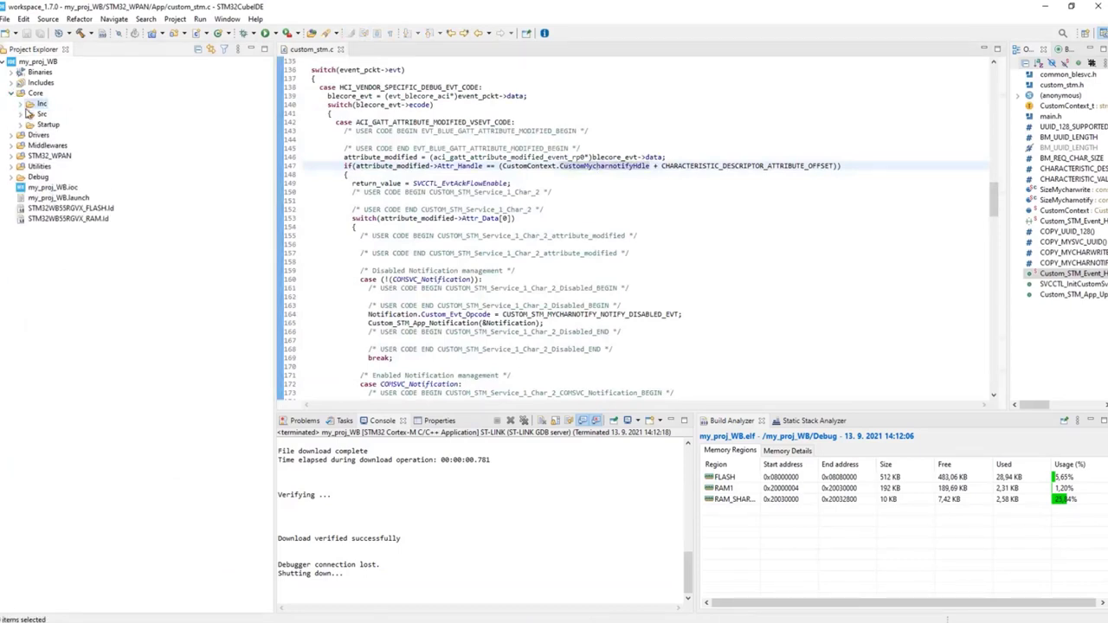
{"action": "left_click", "coordinate": [42, 104]}
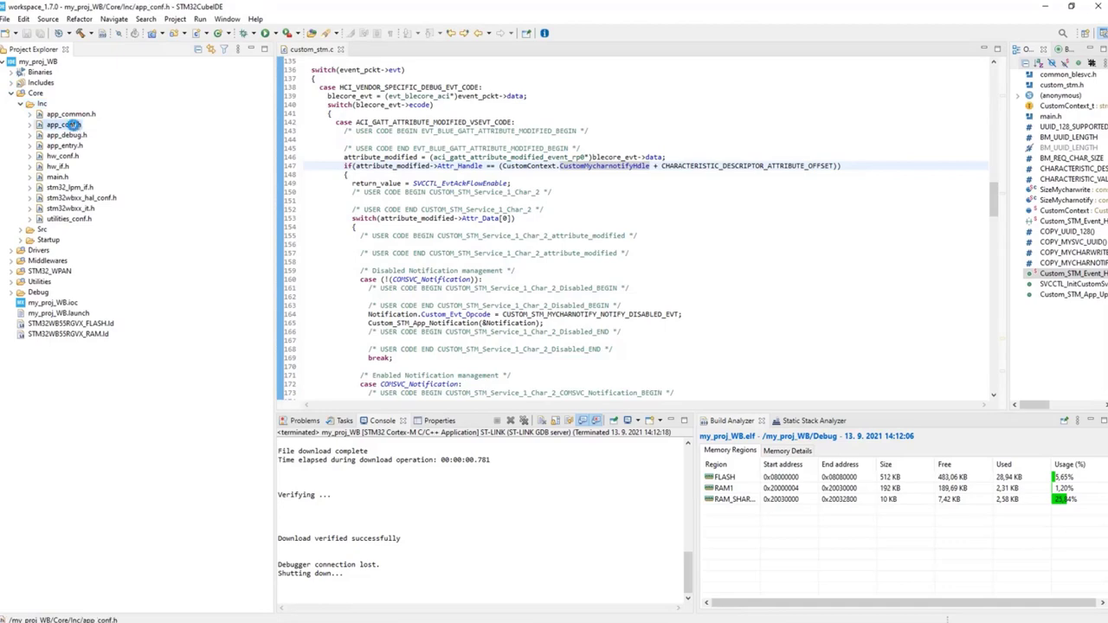
{"action": "double_click", "coordinate": [64, 125]}
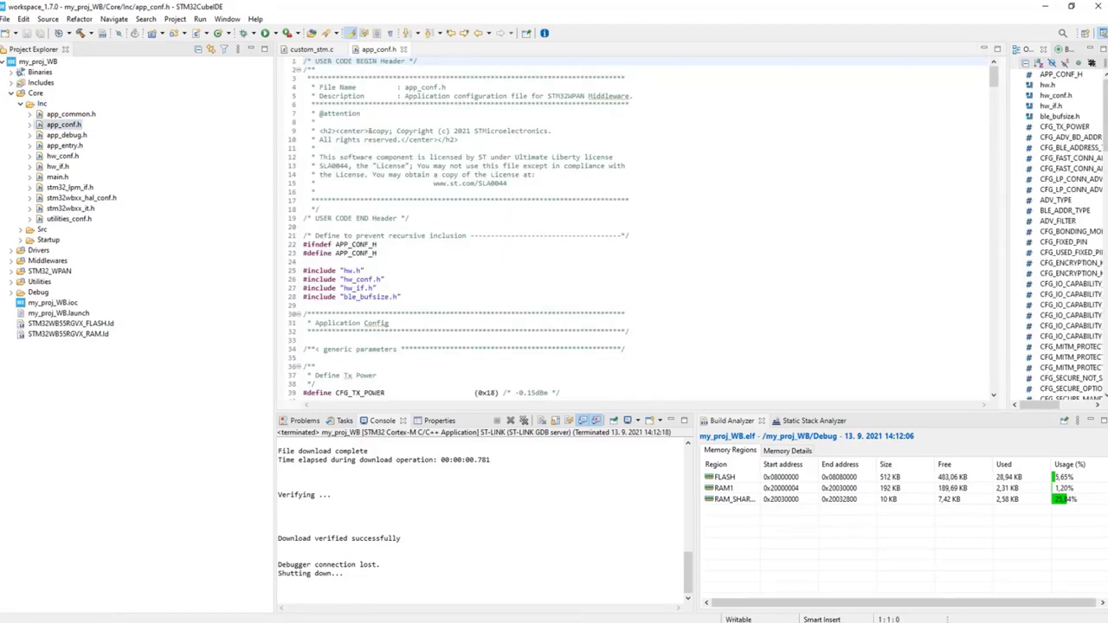
{"action": "scroll", "scroll_direction": "down", "scroll_amount": 3}
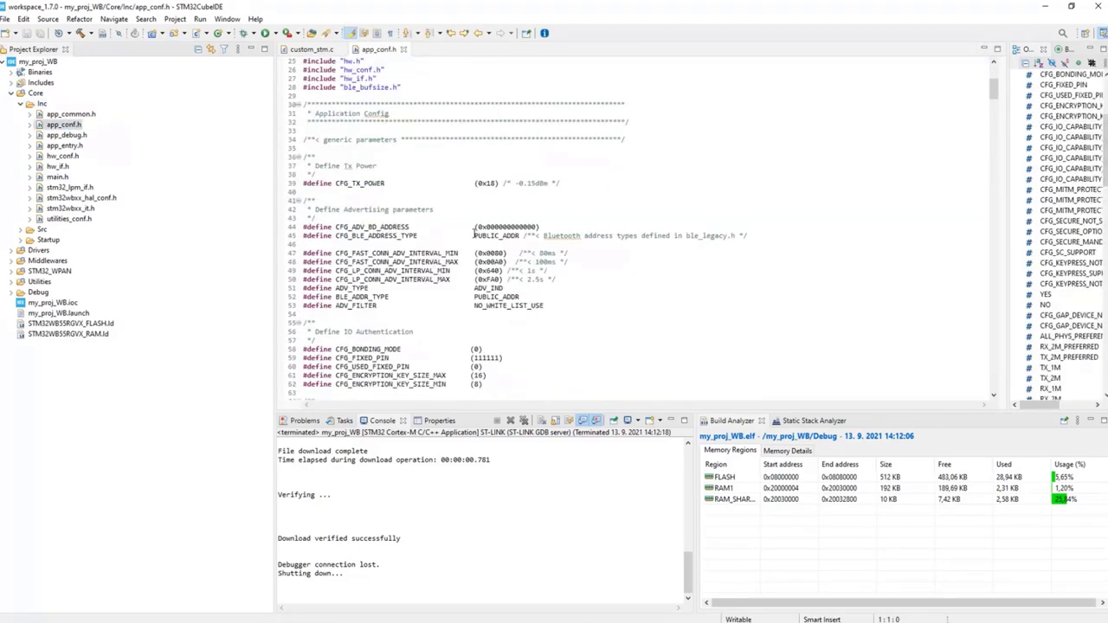
{"action": "scroll", "scroll_direction": "down", "scroll_amount": 3}
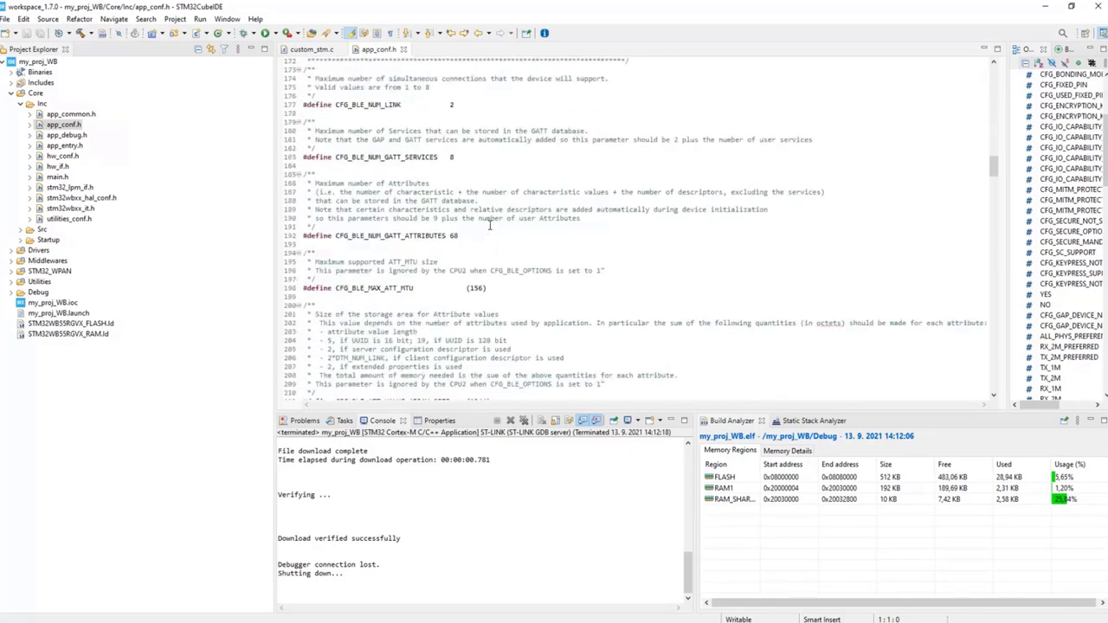
{"action": "scroll", "scroll_direction": "down", "scroll_amount": 3}
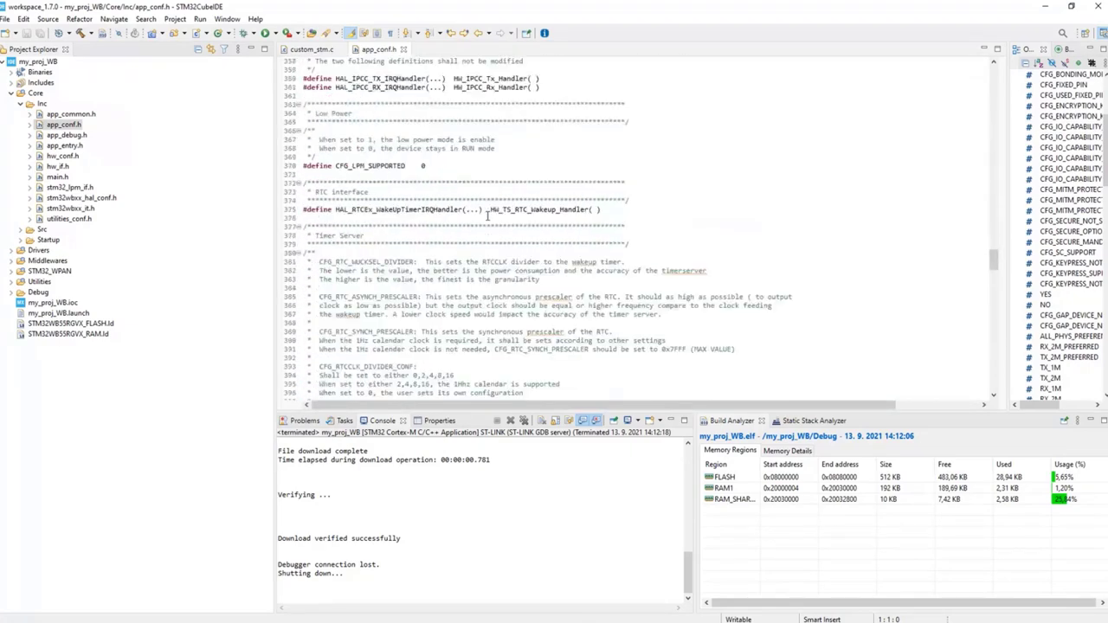
{"action": "scroll", "scroll_direction": "down", "scroll_amount": 3}
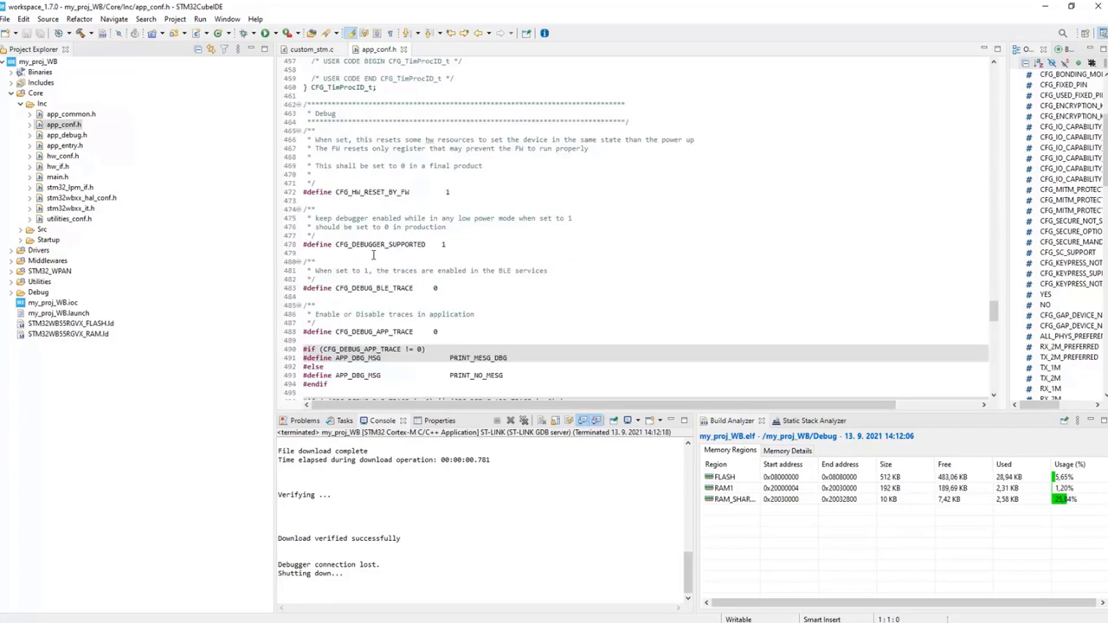
{"action": "scroll", "scroll_direction": "down", "scroll_amount": 3}
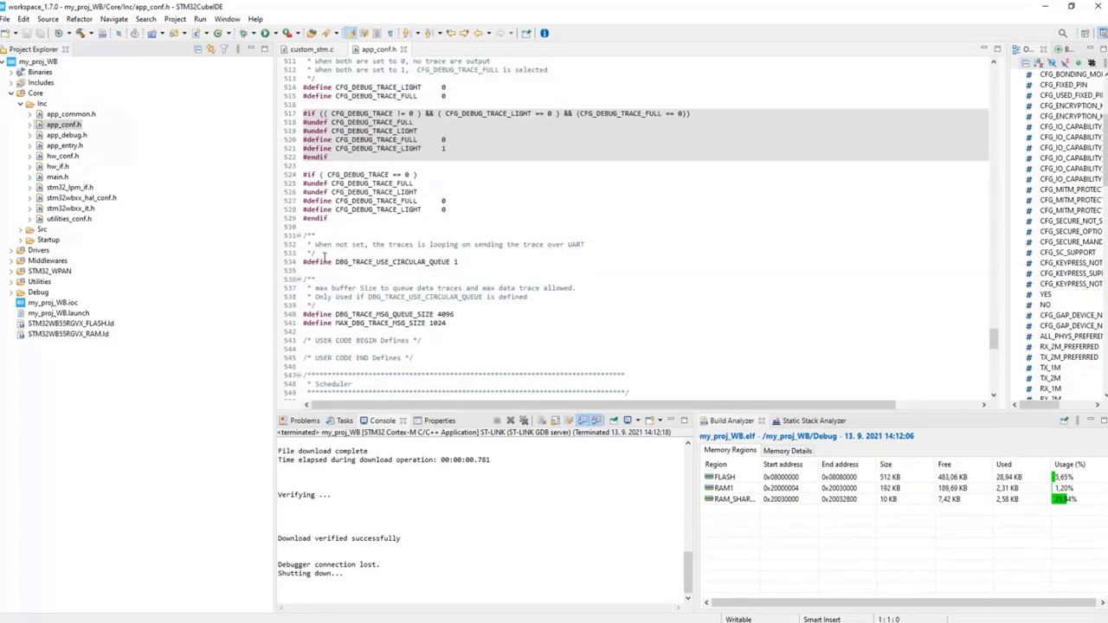
{"action": "scroll", "scroll_direction": "down", "scroll_amount": 3}
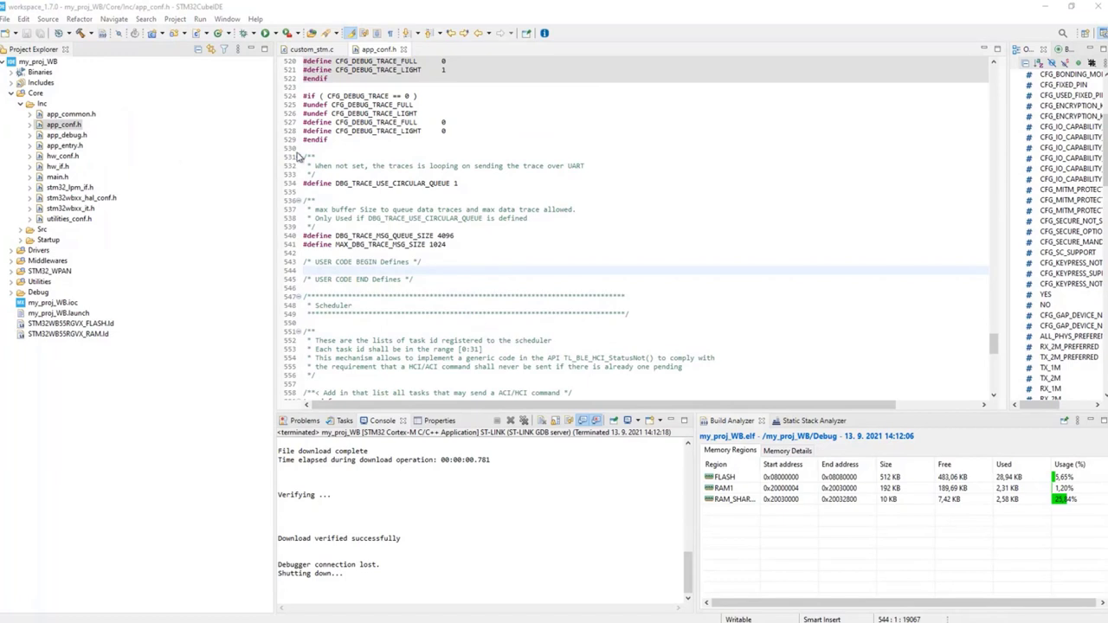
{"action": "type", "text": "void myTask(void);"}
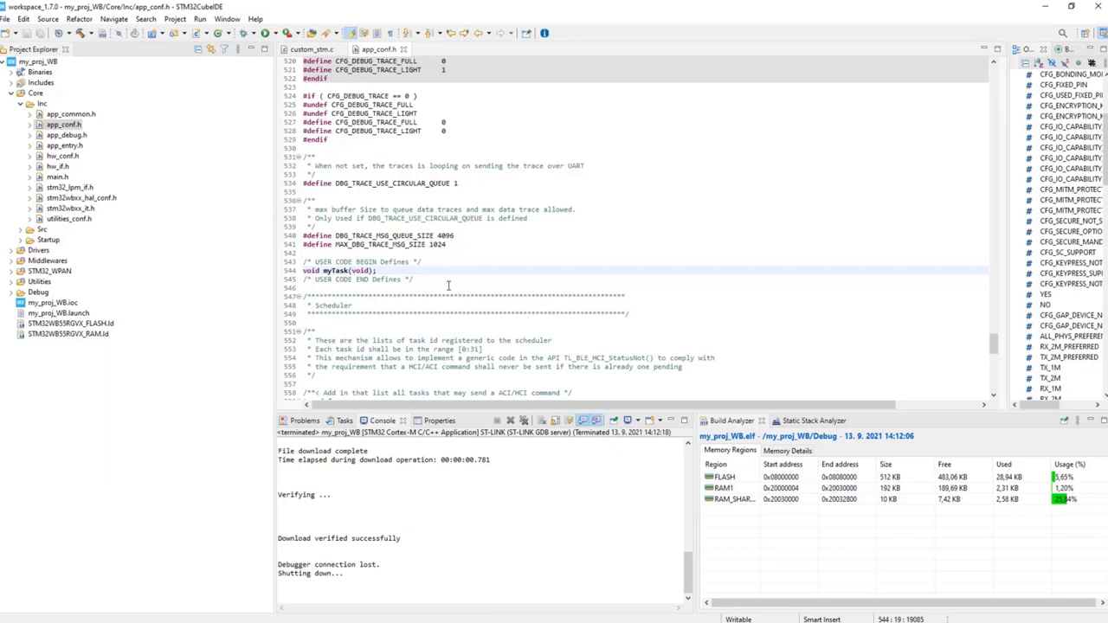
{"action": "scroll", "scroll_direction": "down", "scroll_amount": 3}
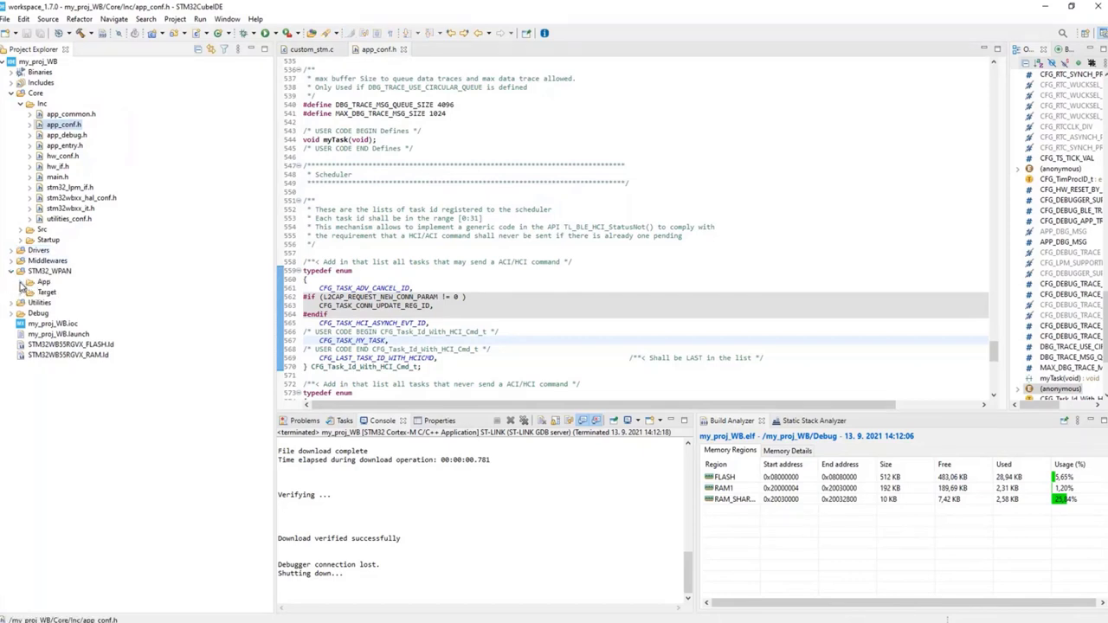
Add UTIL_SEQ_RegTask(1<<CFG_TASK_MY_TASK, UTIL_SEQ_RFU, myTask); in APP_BLE_Init_1 of app_ble.c
{"action": "left_click", "coordinate": [45, 281]}
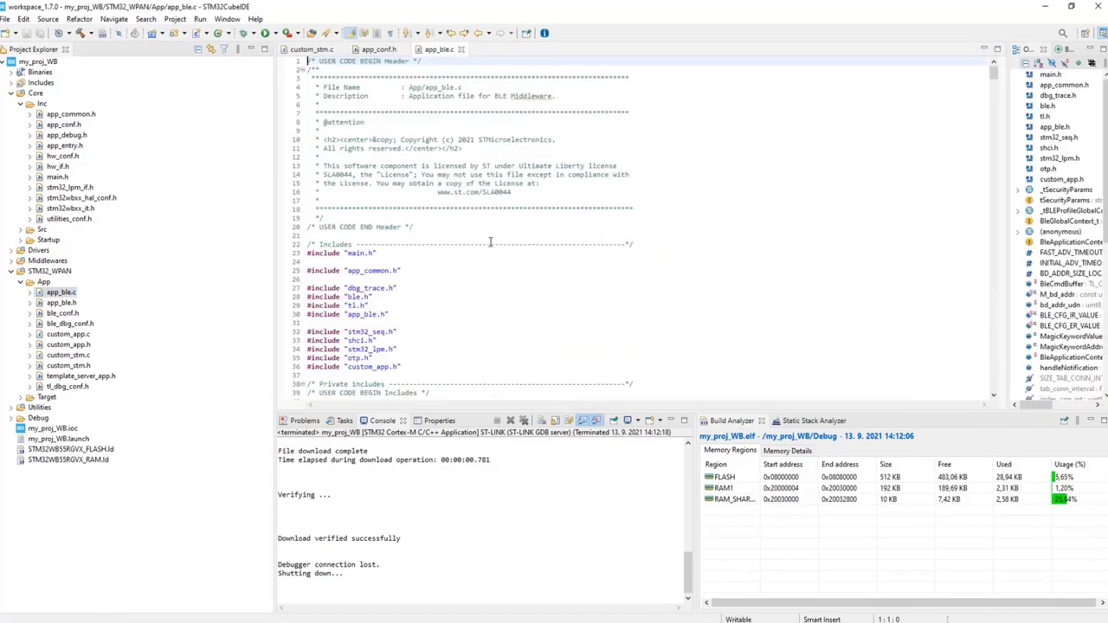
{"action": "scroll", "scroll_direction": "down", "scroll_amount": 3}
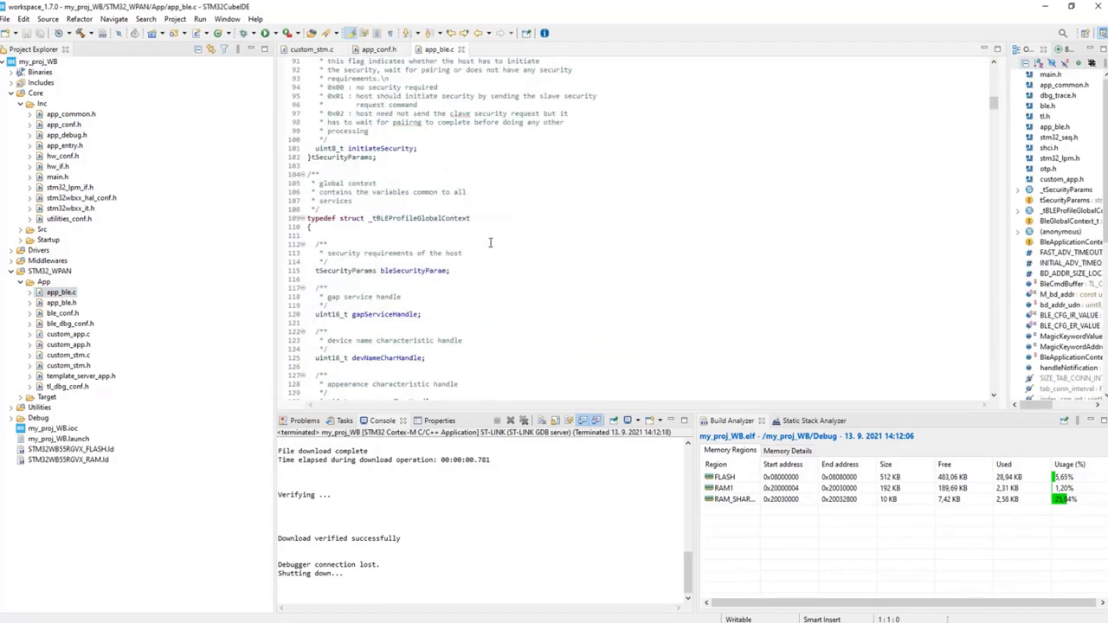
{"action": "scroll", "scroll_direction": "down", "scroll_amount": 3}
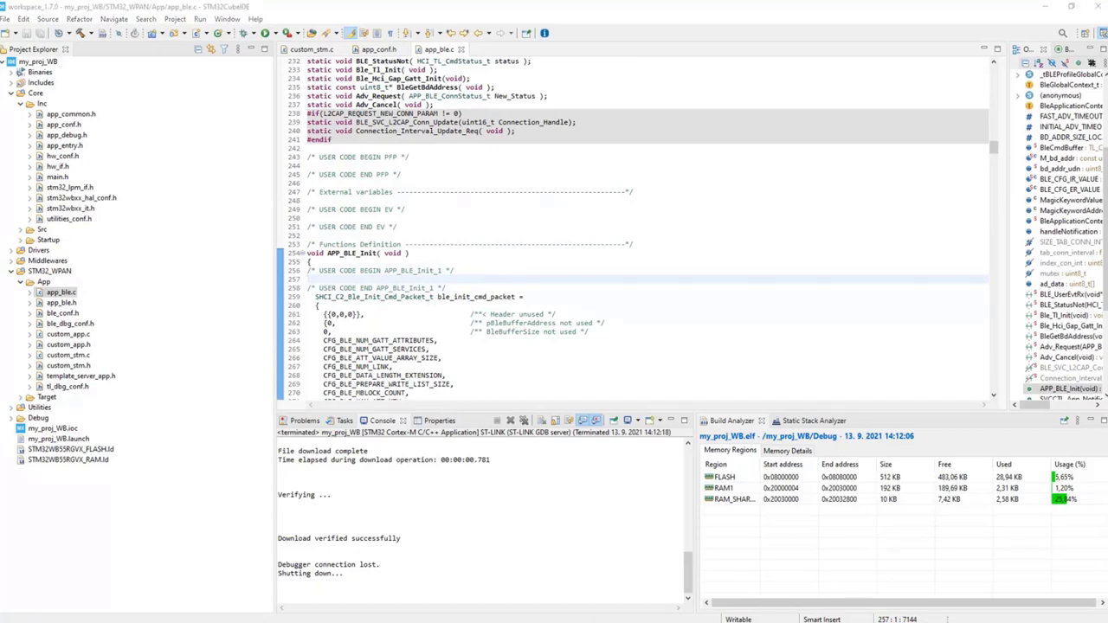
{"action": "type", "text": "UTIL_SEQ_RegTask( 1<<CFG_TASK_MY_TASK, UTIL_SEQ_RFU, myTask);"}
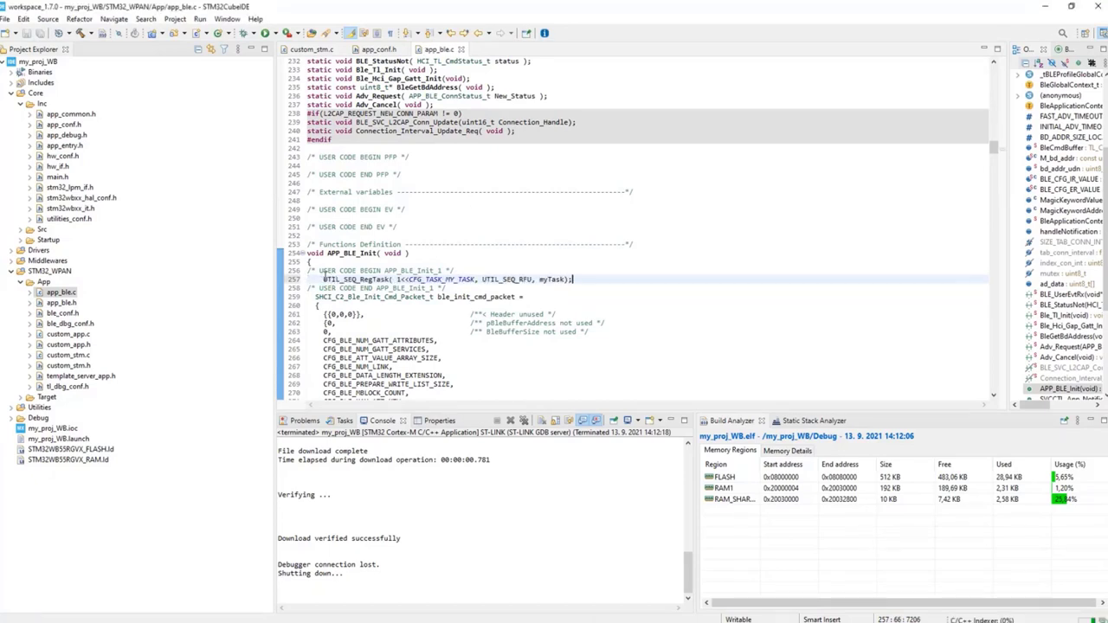
{"action": "left_click", "coordinate": [561, 278]}
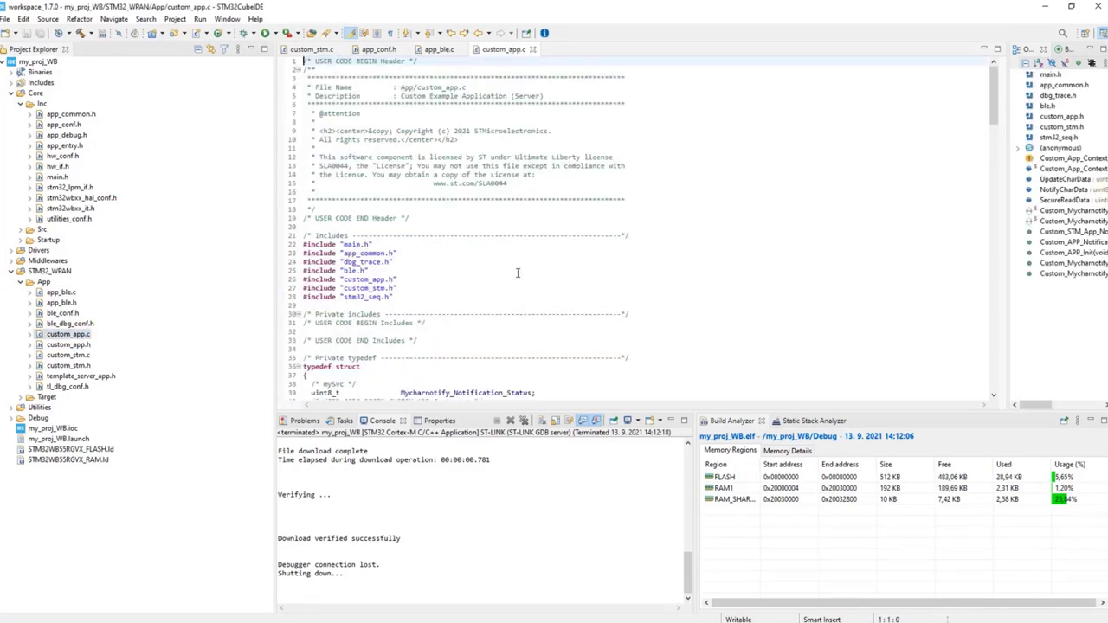
Paste the myTask function into custom_app.c's USER CODE PFP section, reading B1 and calling UTIL_SEQ_SetTask
{"action": "scroll", "scroll_direction": "down", "scroll_amount": 3}
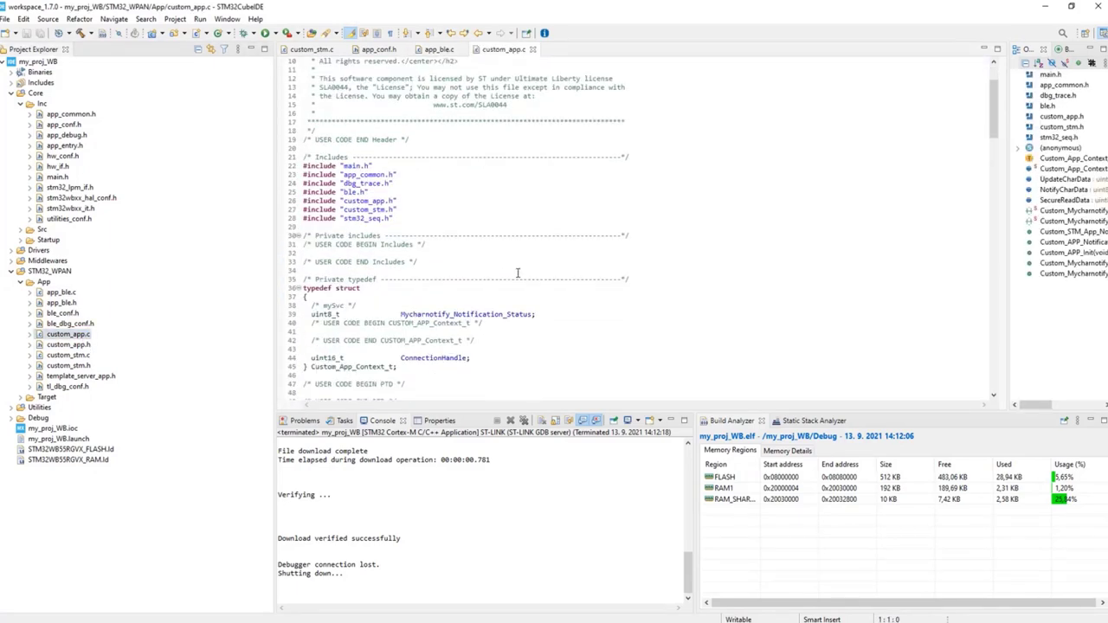
{"action": "scroll", "scroll_direction": "down", "scroll_amount": 3}
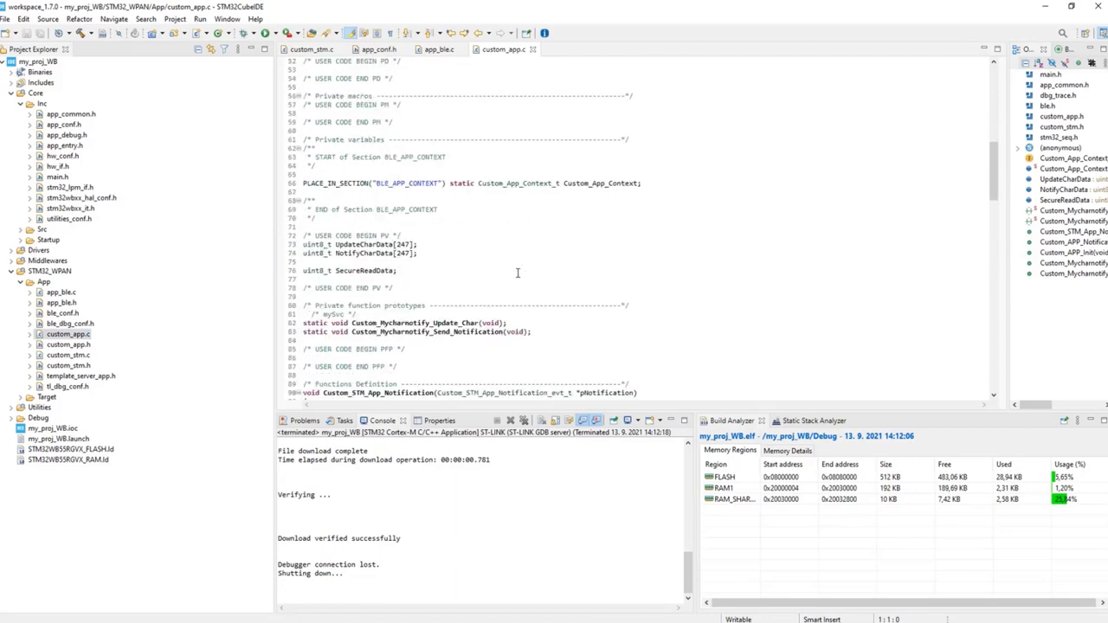
{"action": "scroll", "scroll_direction": "down", "scroll_amount": 3}
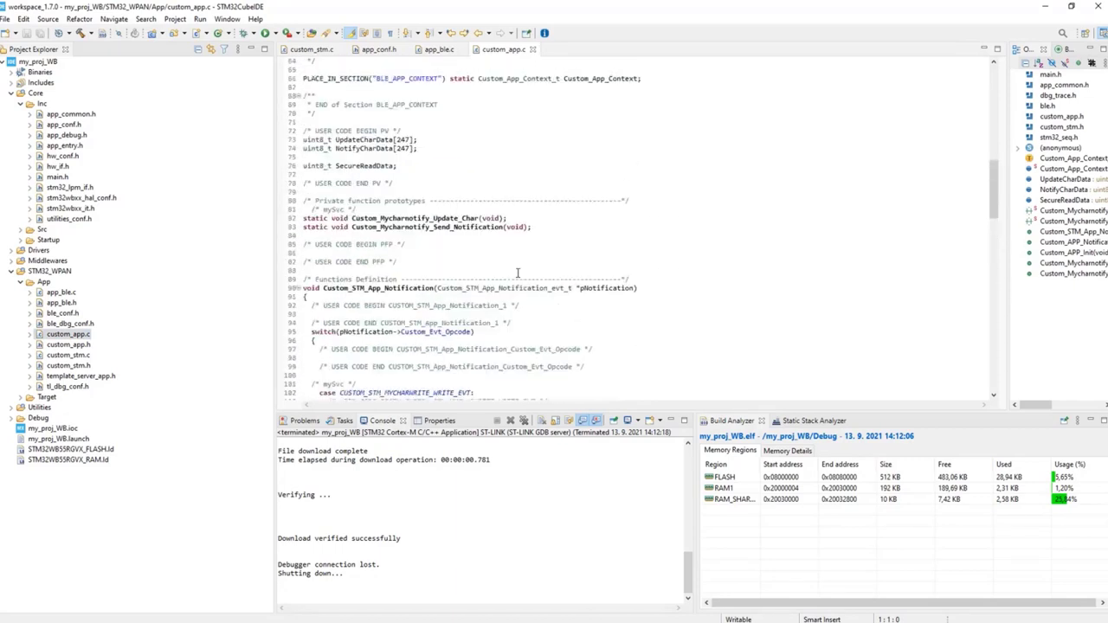
{"action": "scroll", "scroll_direction": "up", "scroll_amount": 3}
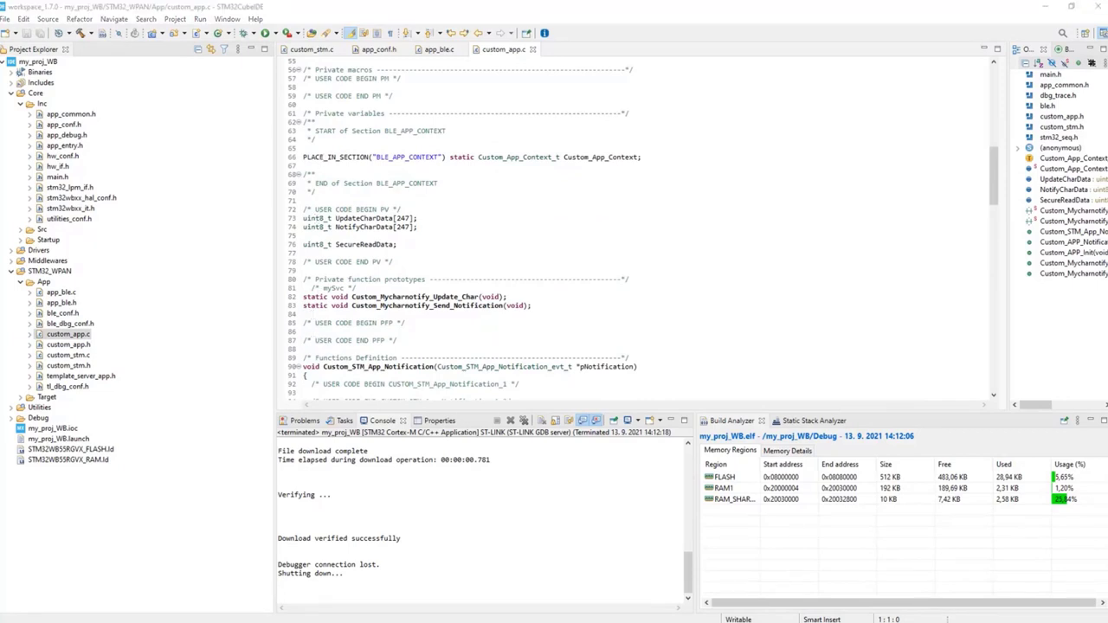
{"action": "left_click", "coordinate": [332, 331]}
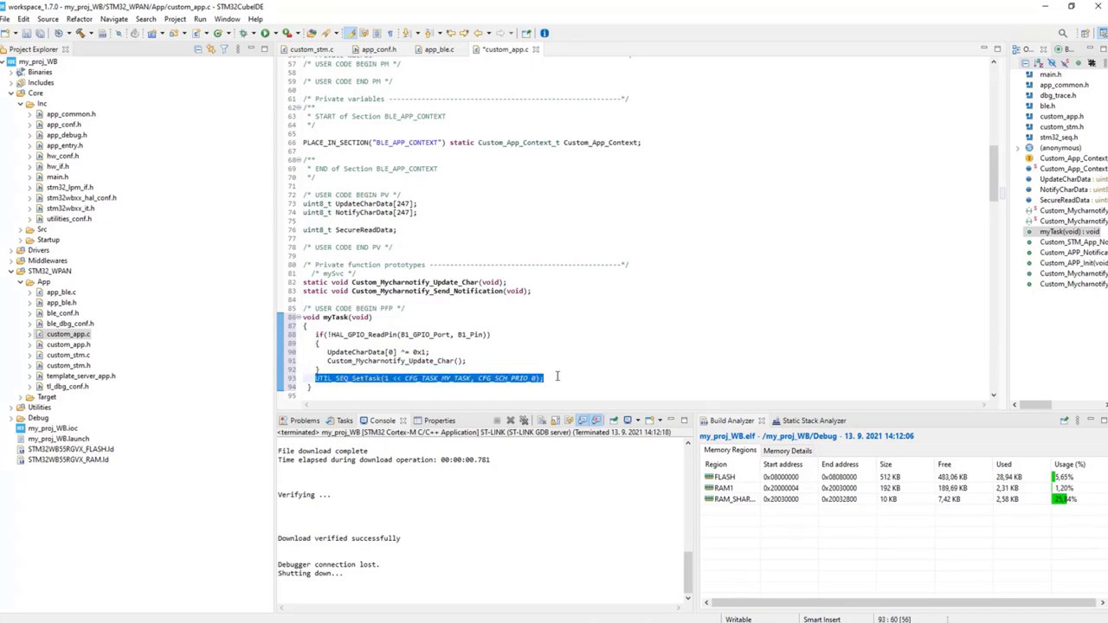
{"action": "left_click", "coordinate": [540, 377]}
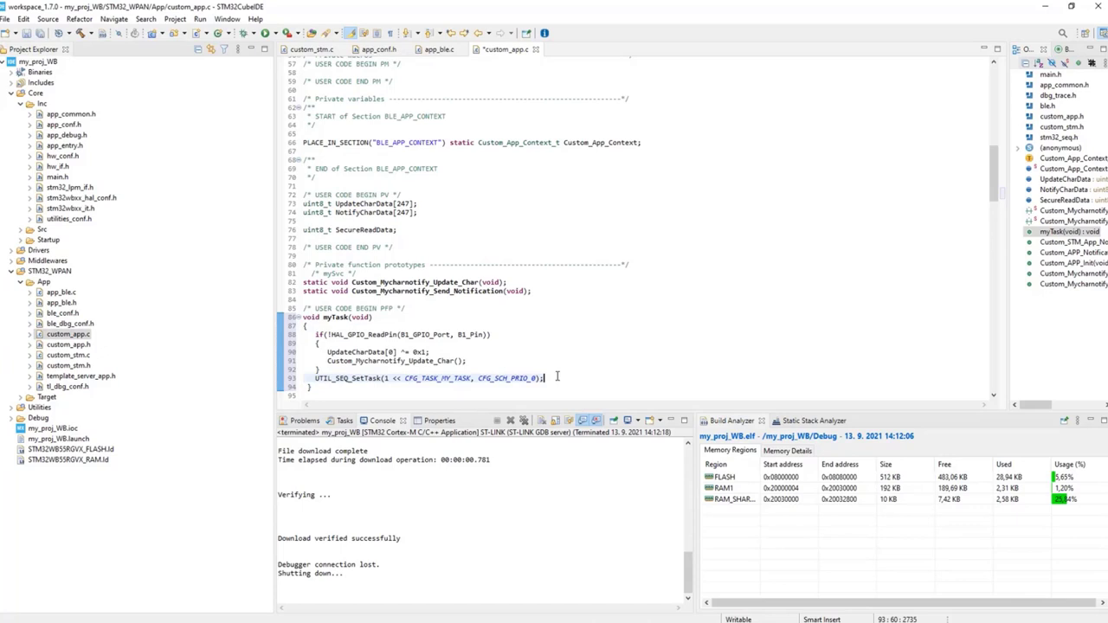
{"action": "left_click", "coordinate": [83, 32]}
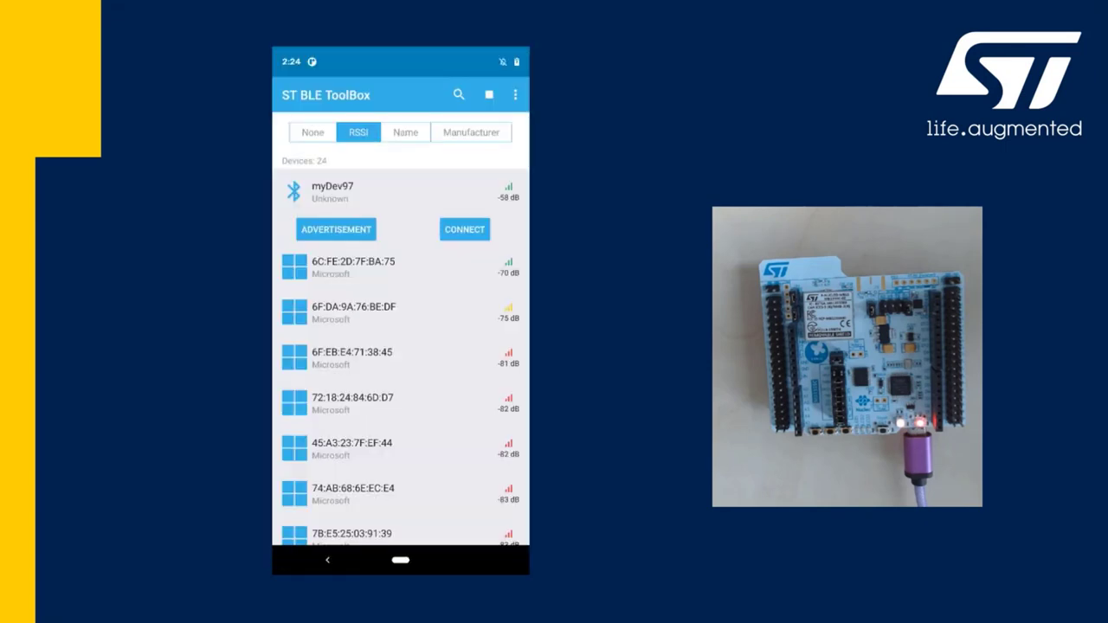
Connect to myDev97 and switch on Notify for its notifiable characteristic
{"action": "left_click", "coordinate": [464, 229]}
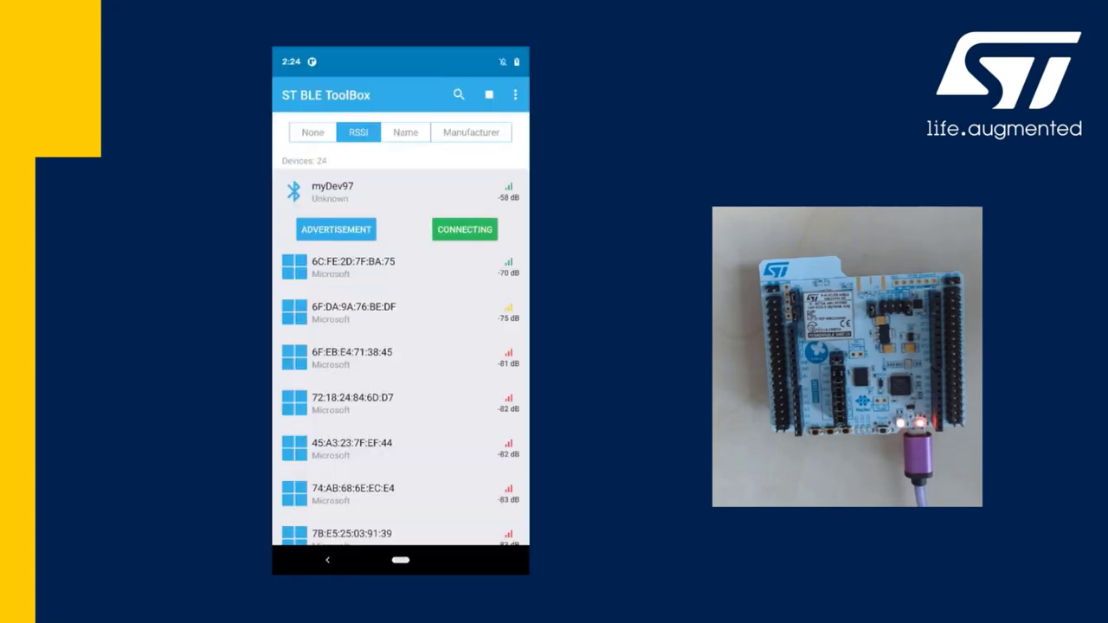
{"action": "left_click", "coordinate": [464, 228]}
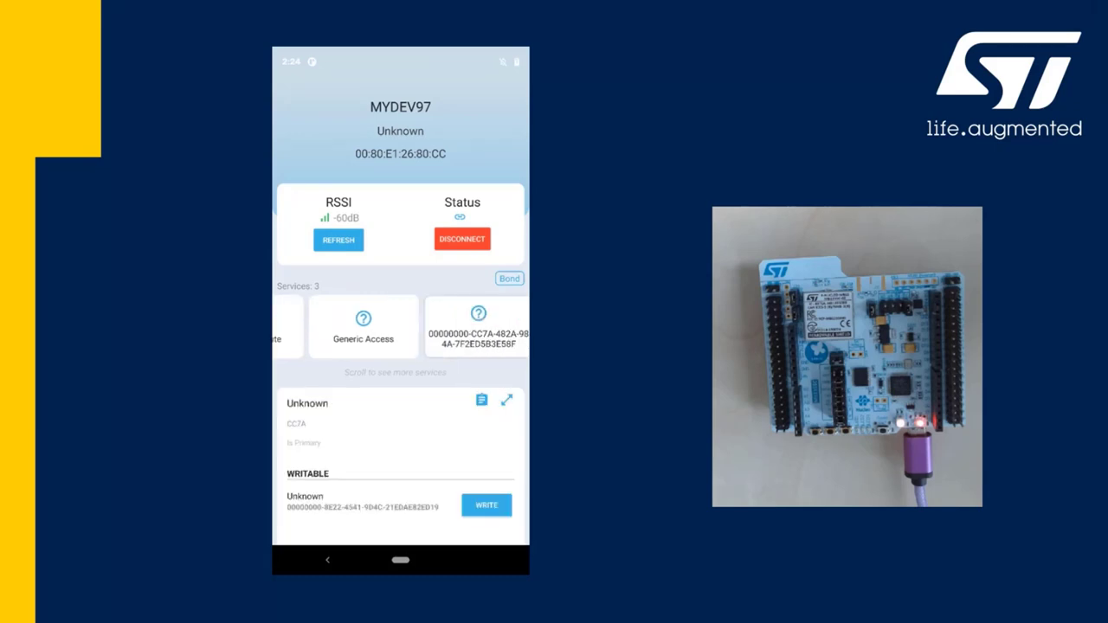
{"action": "scroll", "scroll_direction": "up", "scroll_amount": 3}
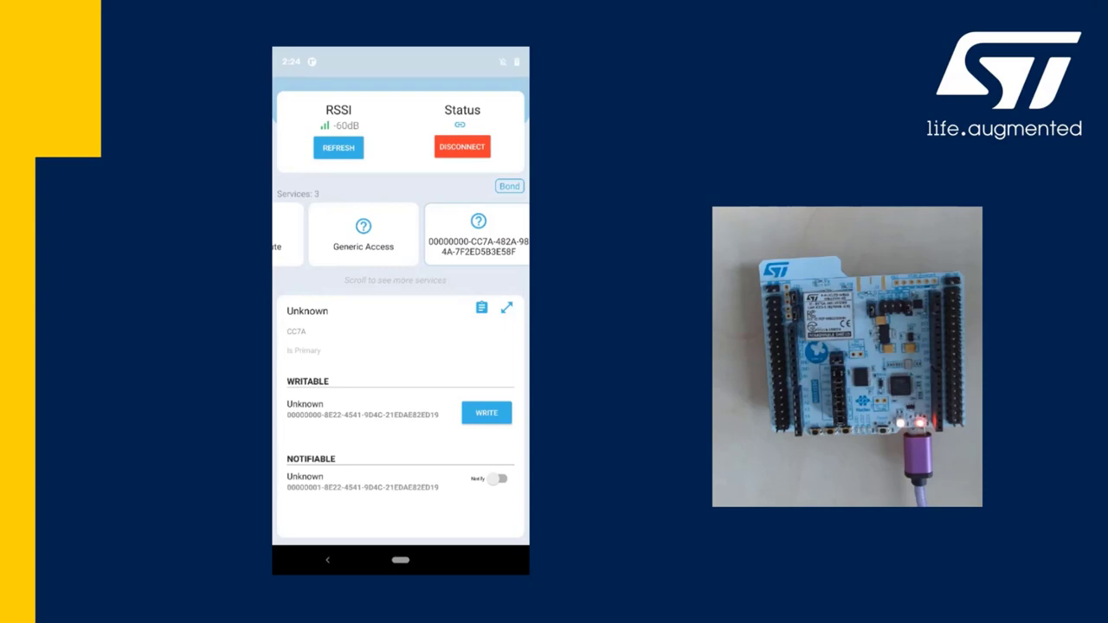
{"action": "left_click", "coordinate": [499, 478]}
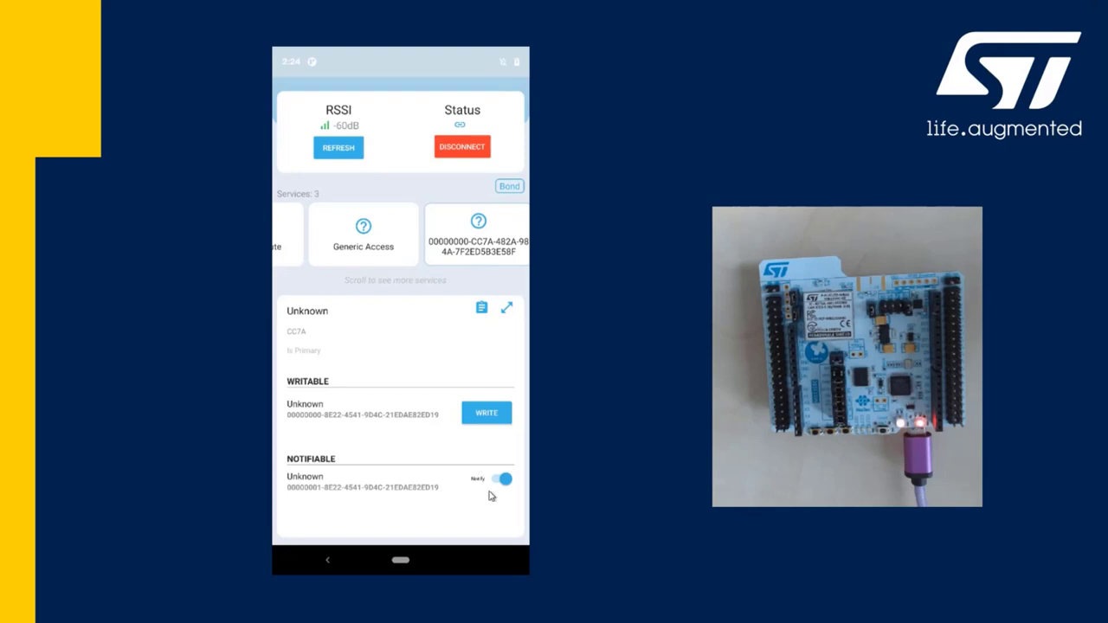
{"action": "mouse_move", "coordinate": [407, 473]}
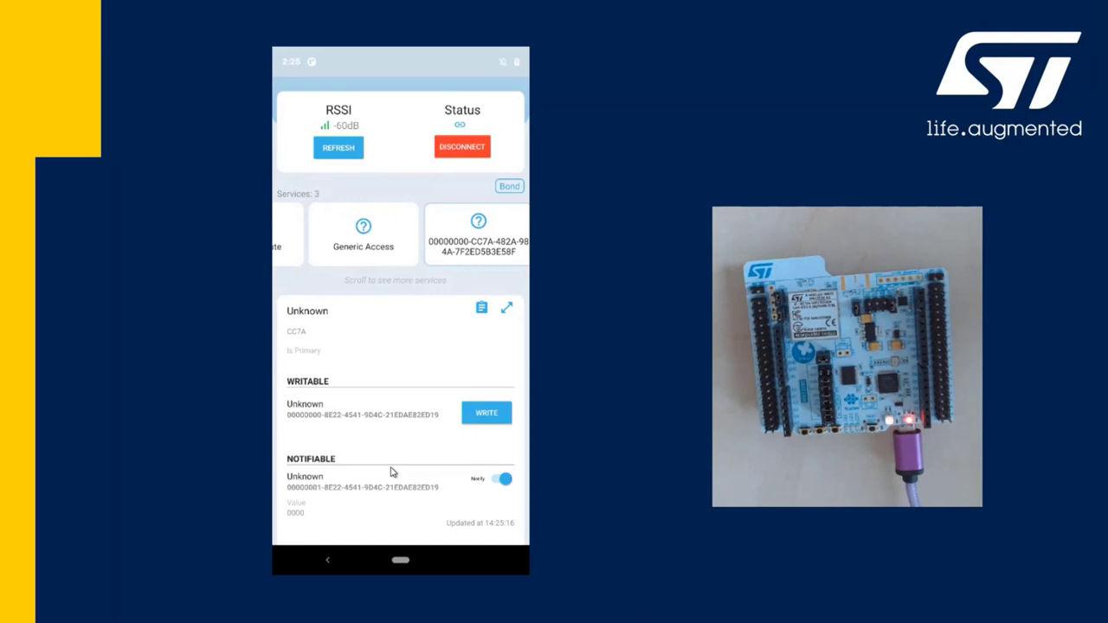
{"action": "mouse_move", "coordinate": [391, 471]}
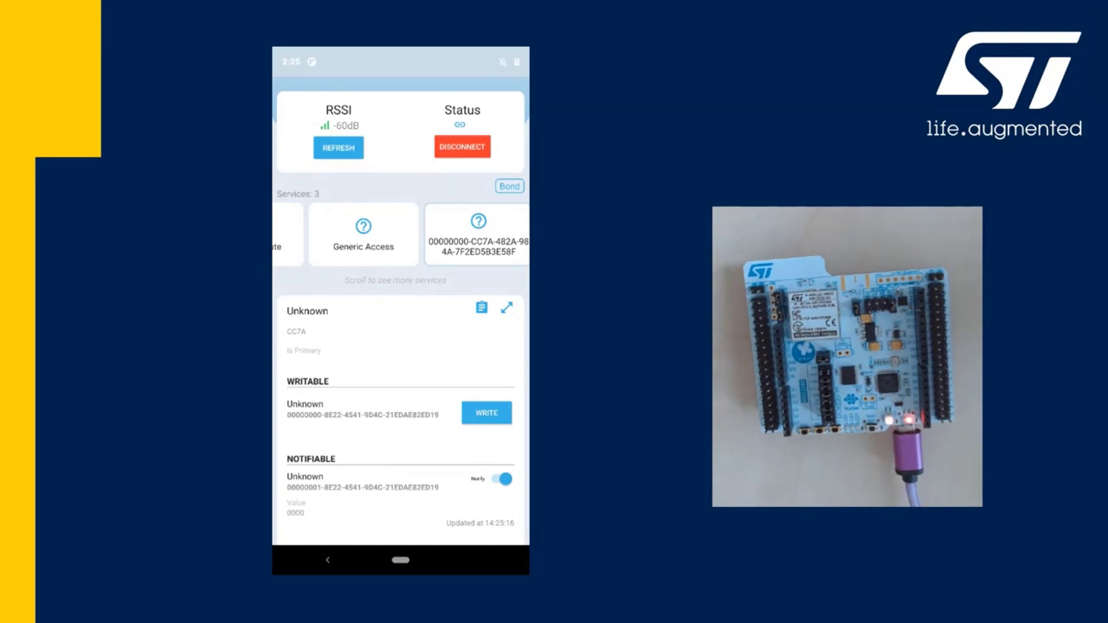